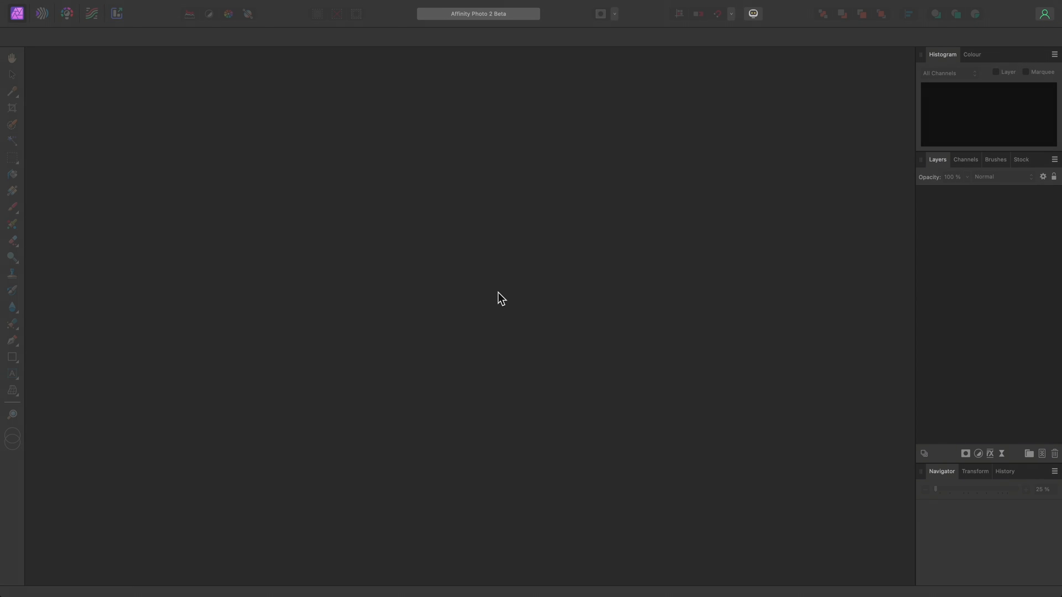
Create a new document from the Web preset QFHD, 3840 × 2160 px.
left_click(120, 6)
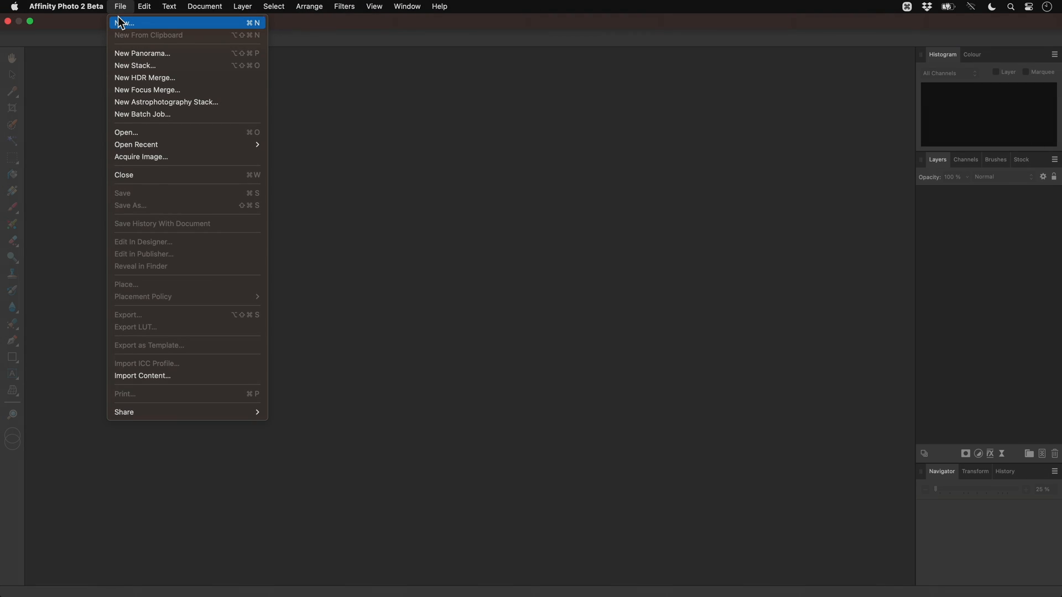
left_click(124, 22)
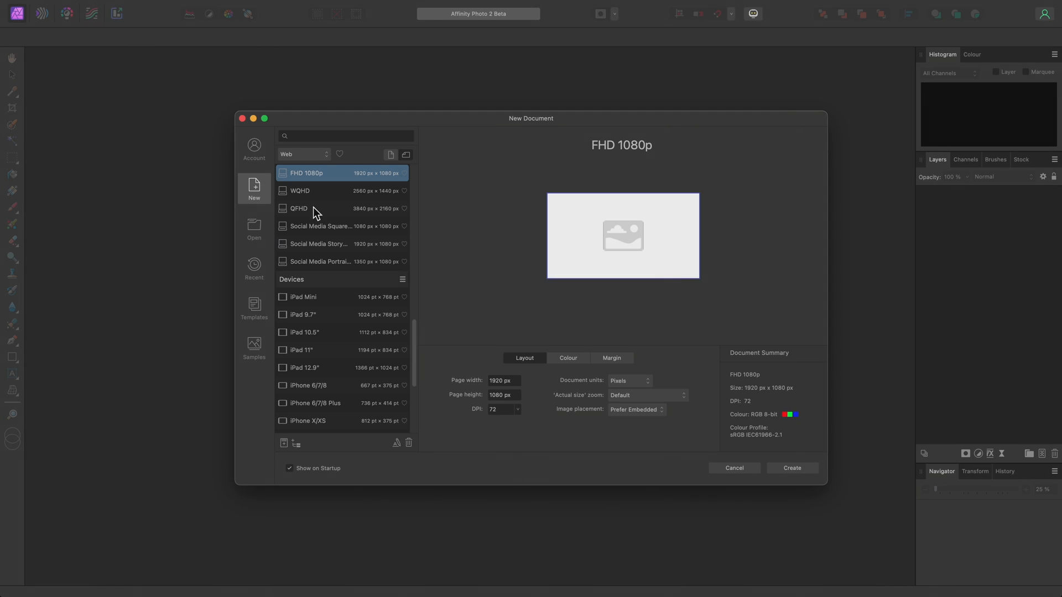
left_click(319, 208)
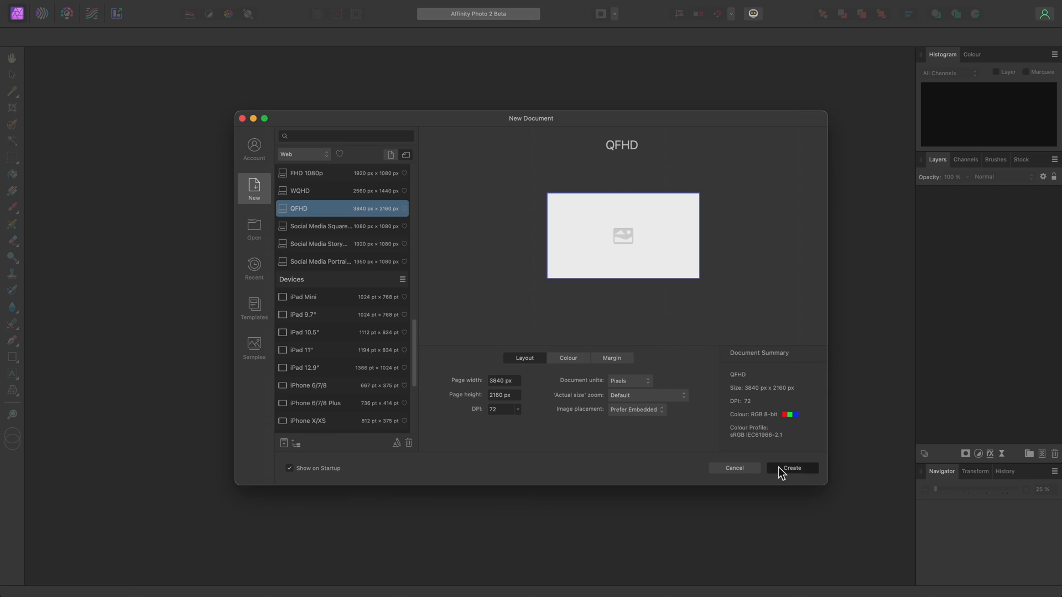
left_click(791, 468)
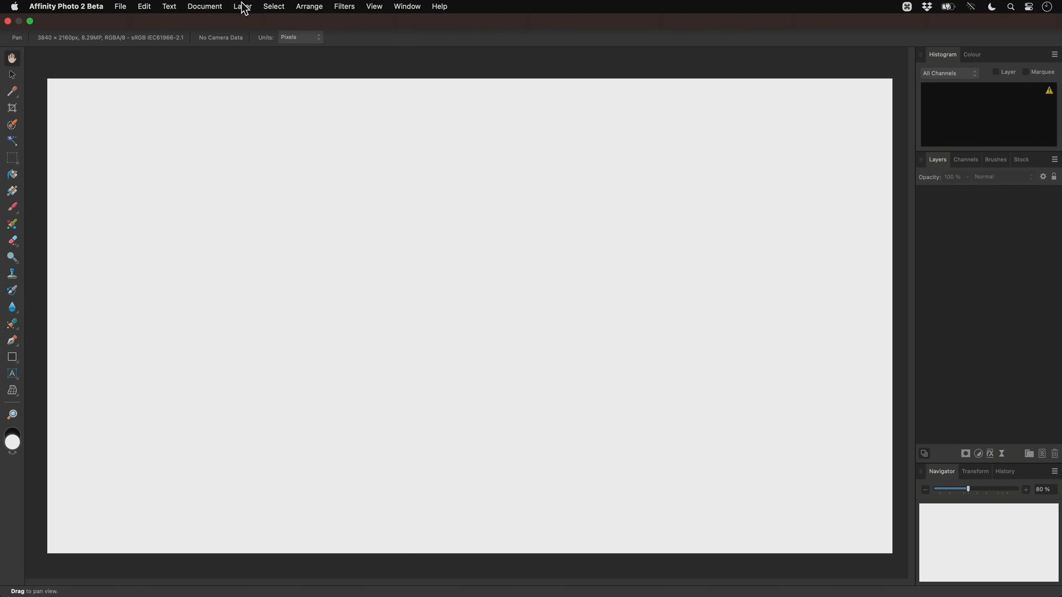
Add a new pattern layer with Width and Height of 1024 px.
left_click(242, 6)
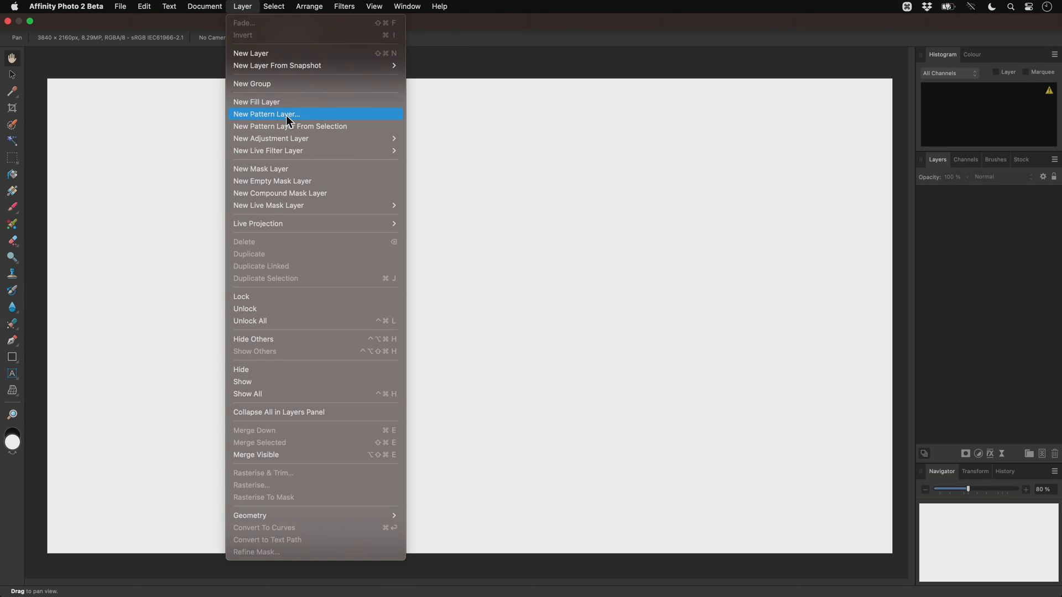
left_click(266, 114)
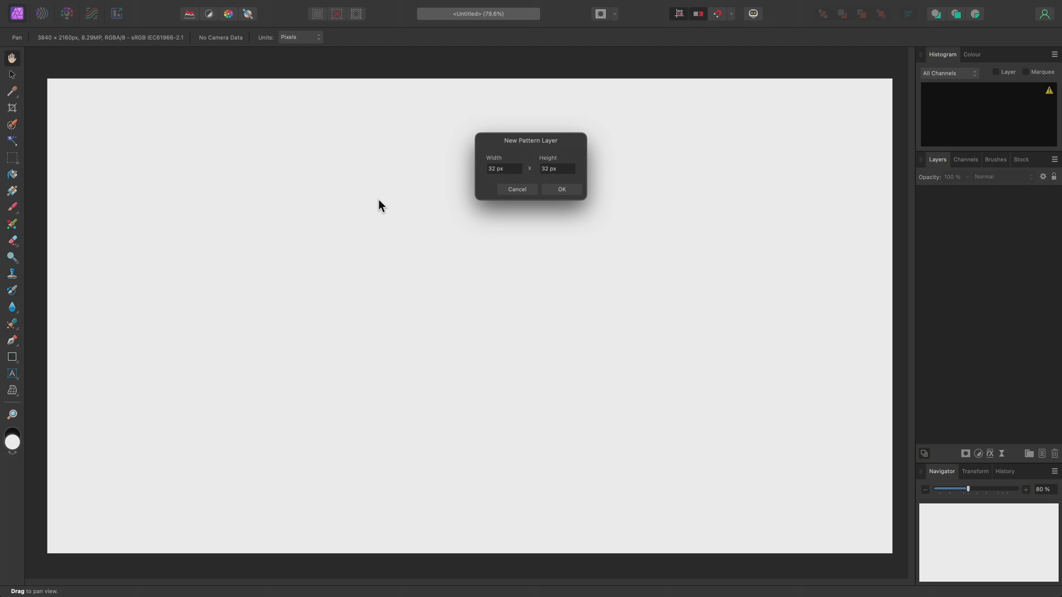
mouse_move(520, 187)
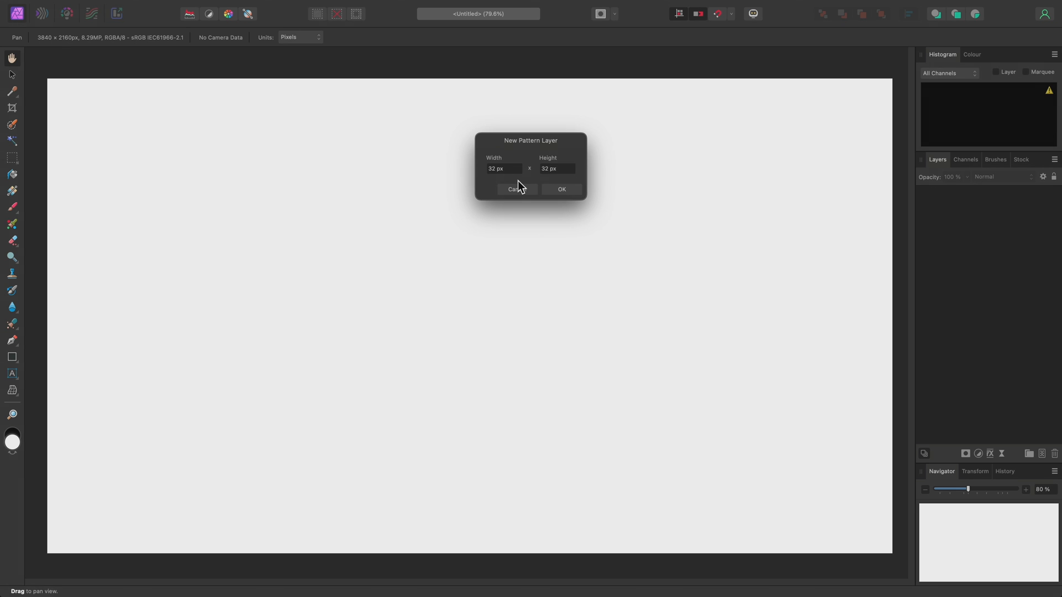
mouse_move(513, 171)
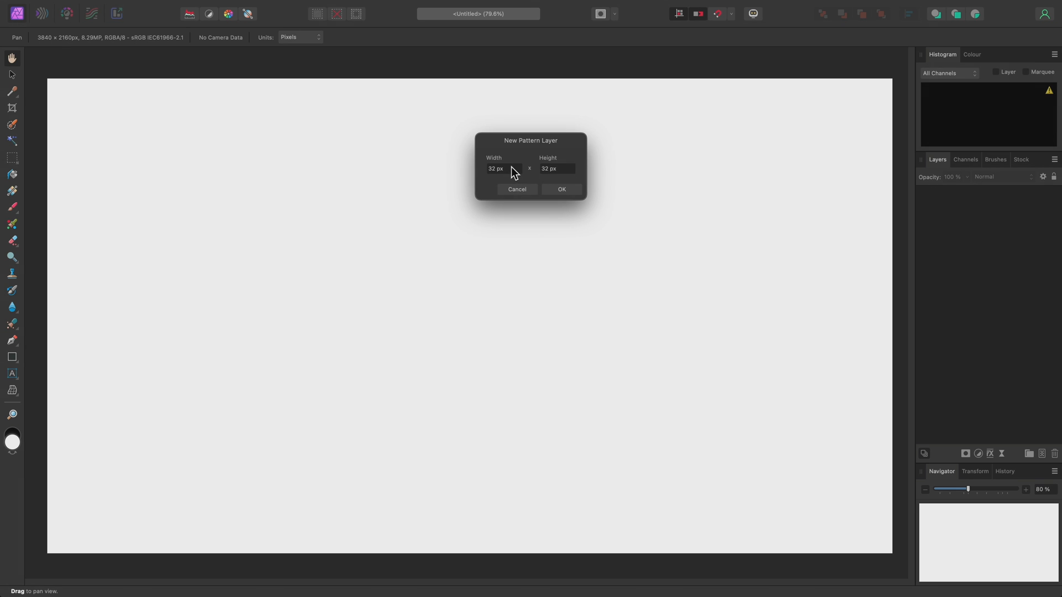
type("024")
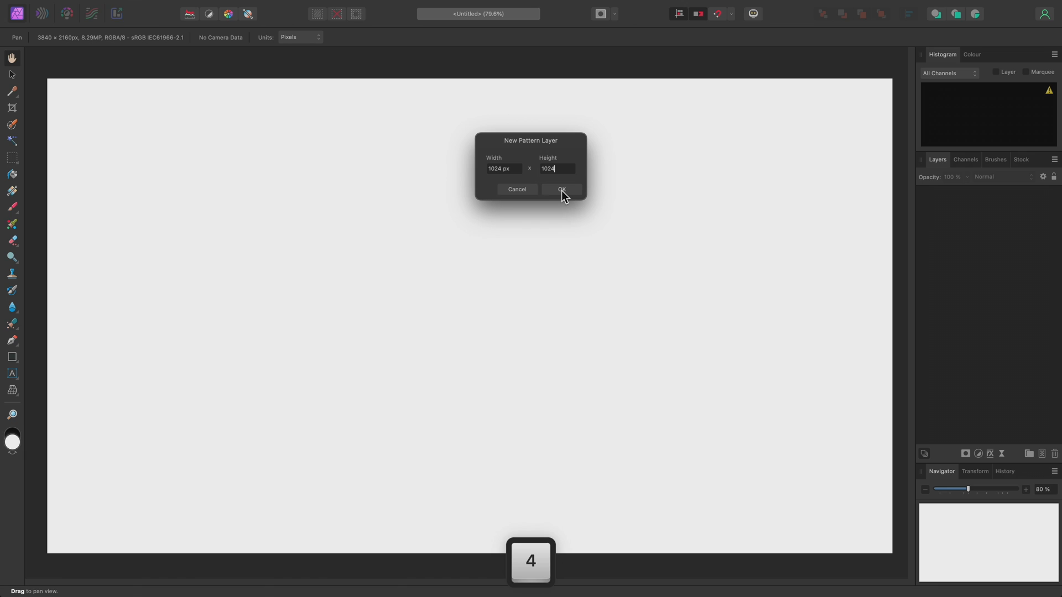
left_click(560, 190)
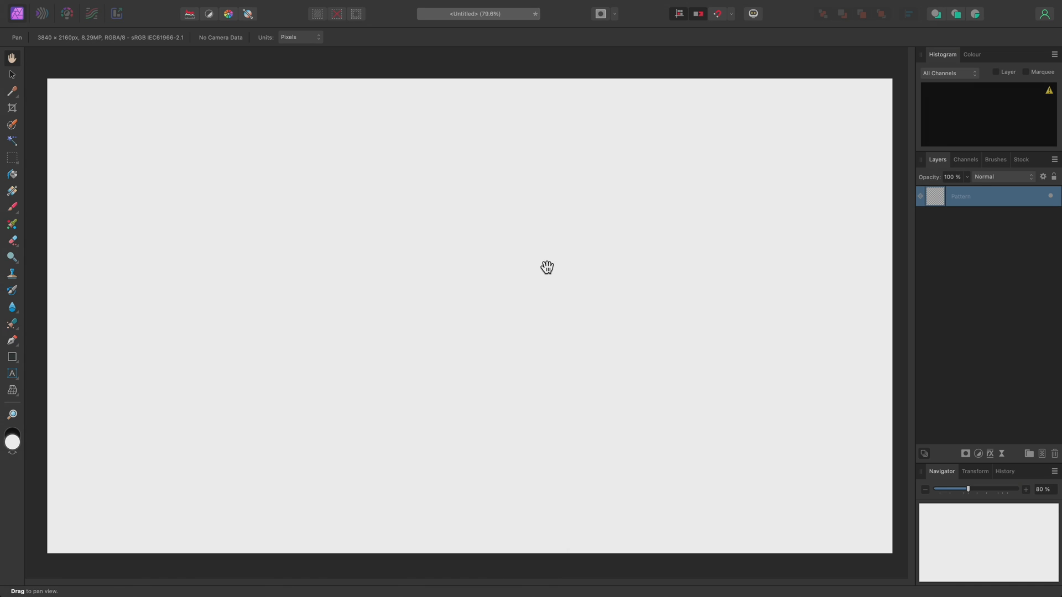
mouse_move(488, 298)
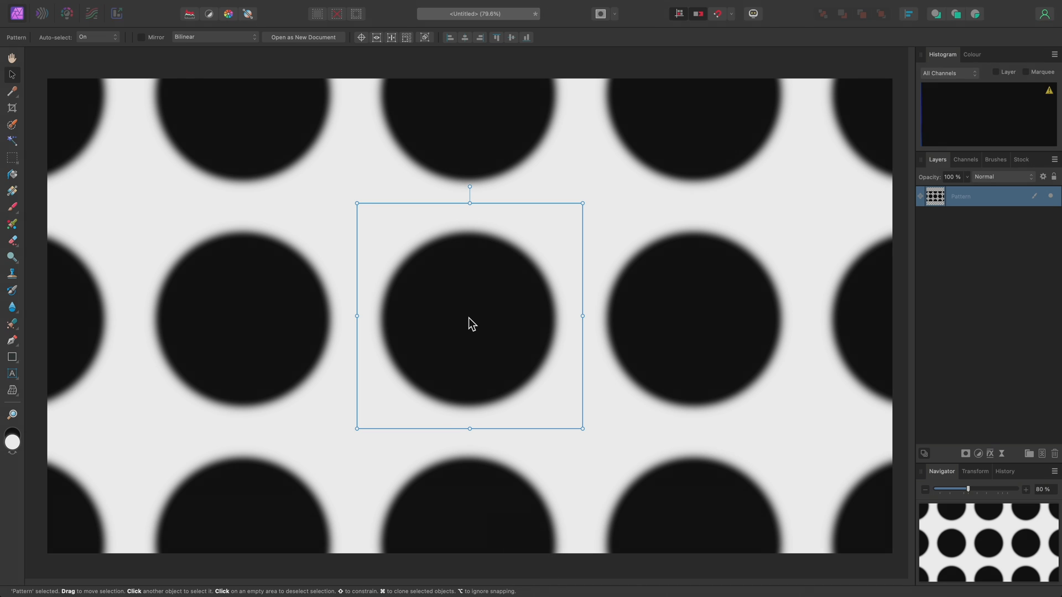
Shrink the dot pattern tile, rotate it 45°, and shift it to stagger the grid.
left_click_drag(583, 429, 530, 377)
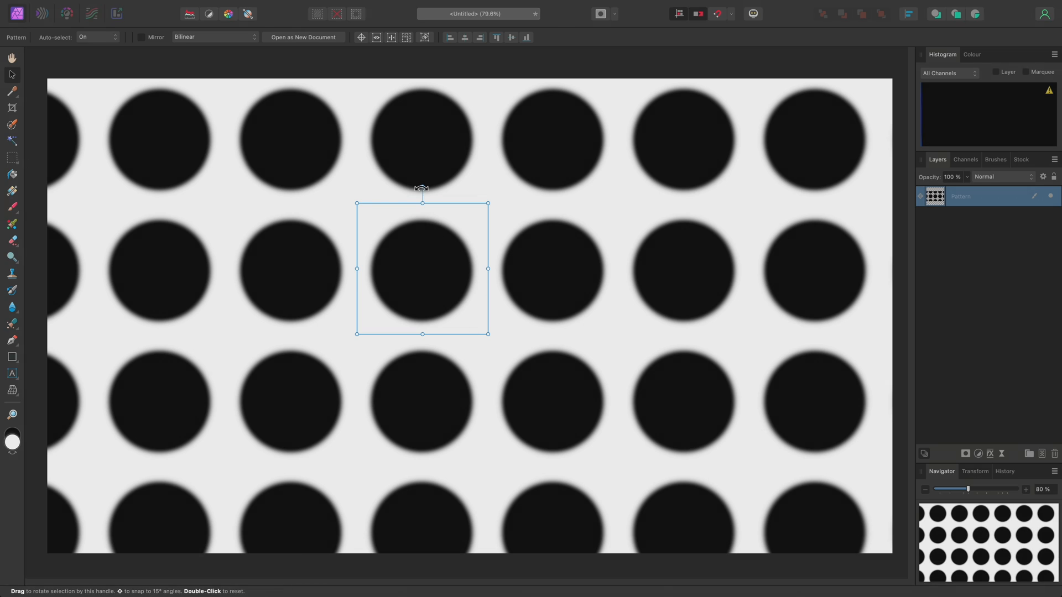
left_click_drag(421, 187, 467, 217)
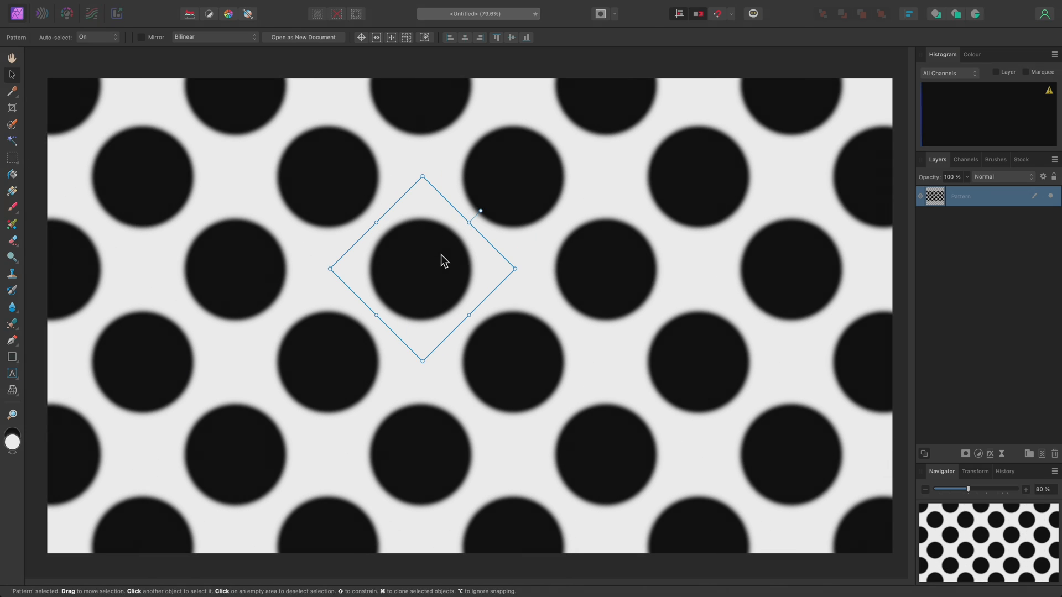
left_click_drag(440, 261, 626, 284)
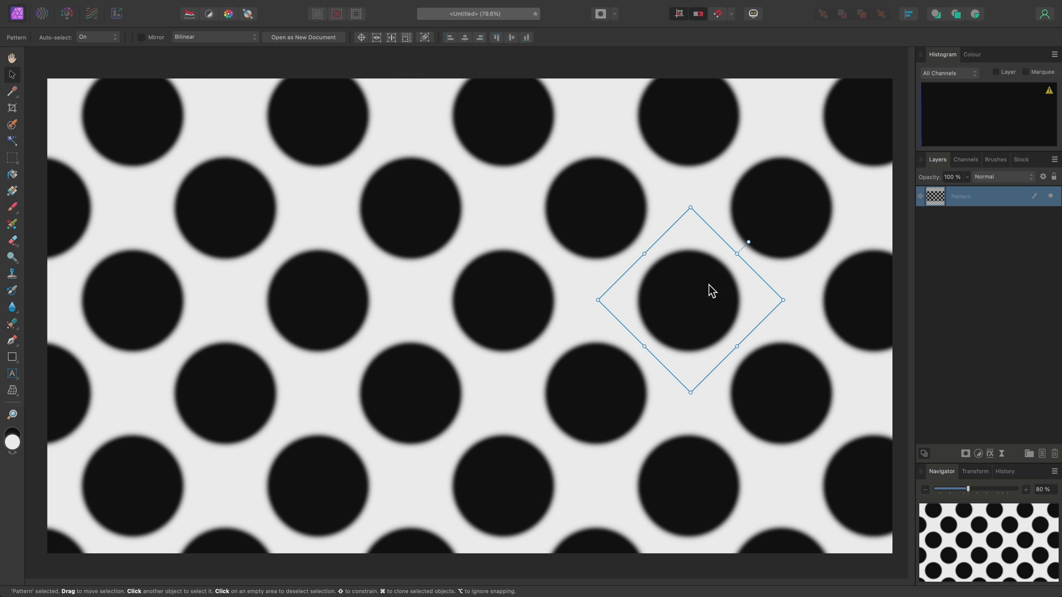
Erase speckles into the repeating dots using a Textures brush with the Erase Brush.
key("e")
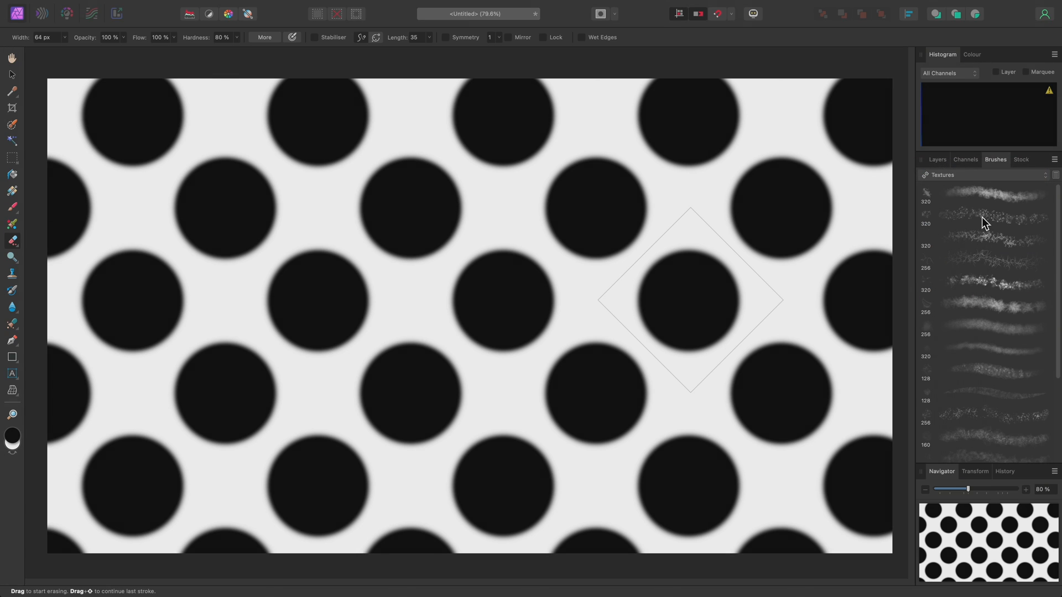
left_click(985, 216)
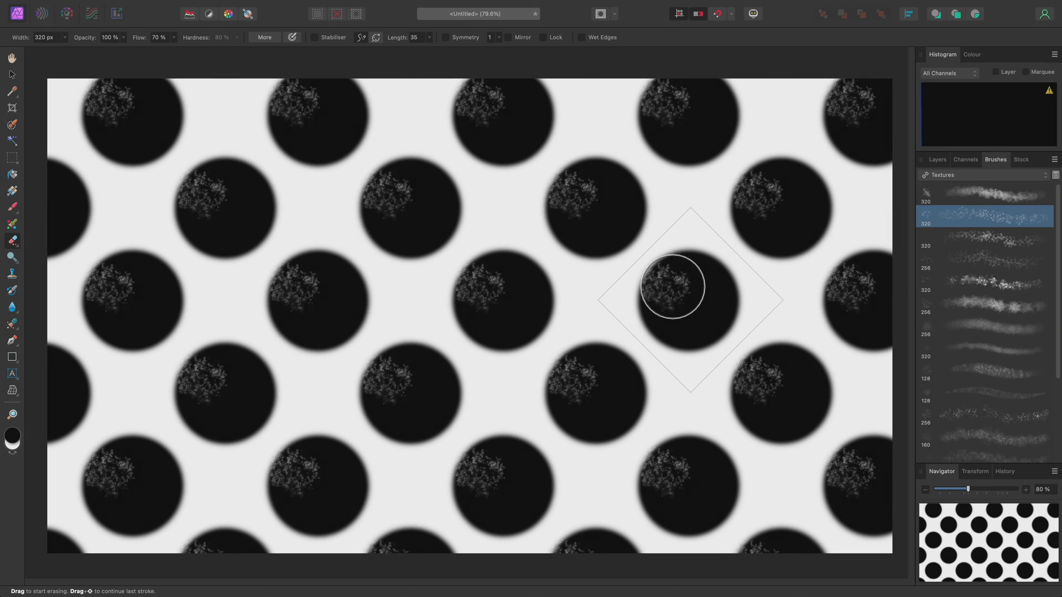
left_click_drag(673, 286, 676, 322)
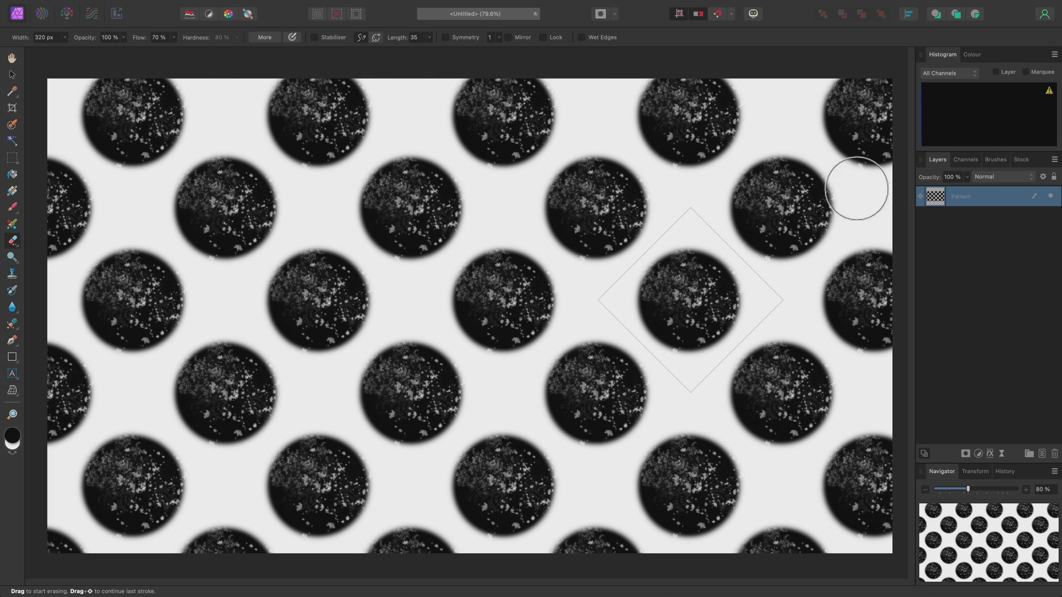
Delete the speckled dot layer and add a fresh 1024 × 1024 px pattern layer.
key("delete")
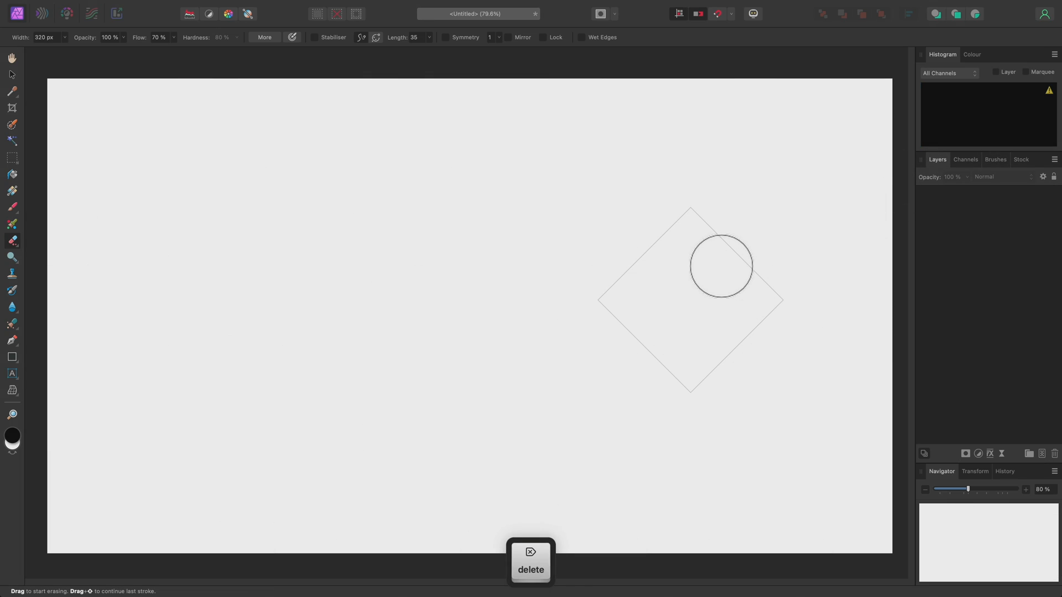
key("delete")
type("102")
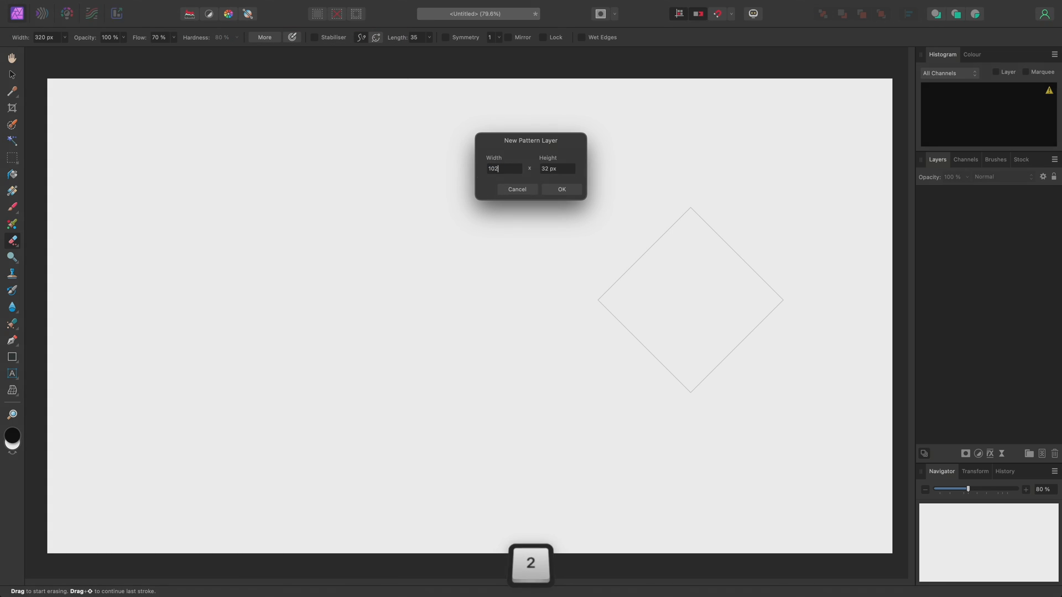
key("Return")
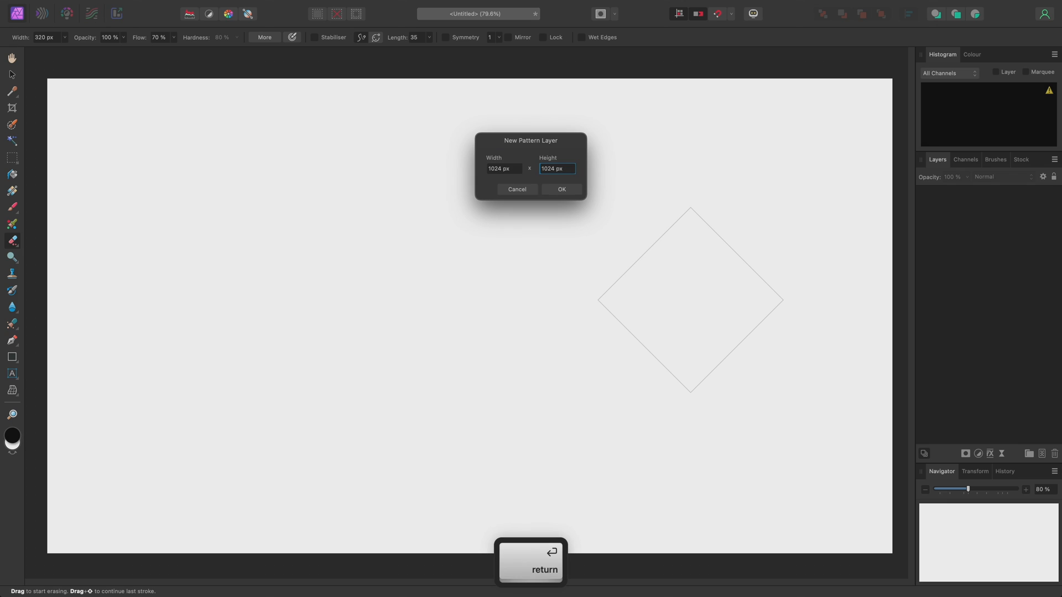
key("Return")
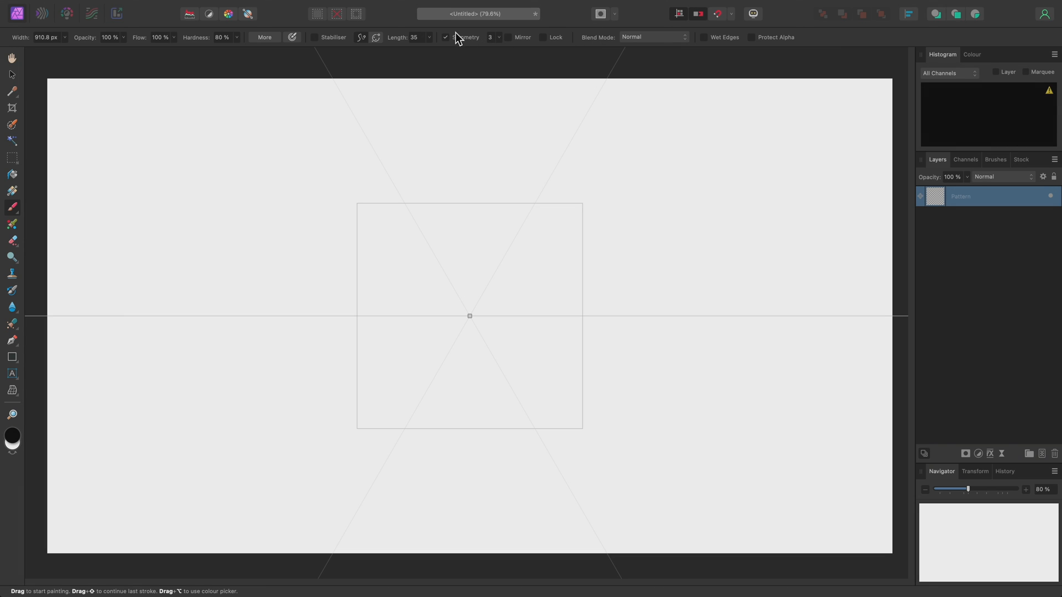
Enable the Stabiliser option for the brush in the context toolbar.
left_click(313, 37)
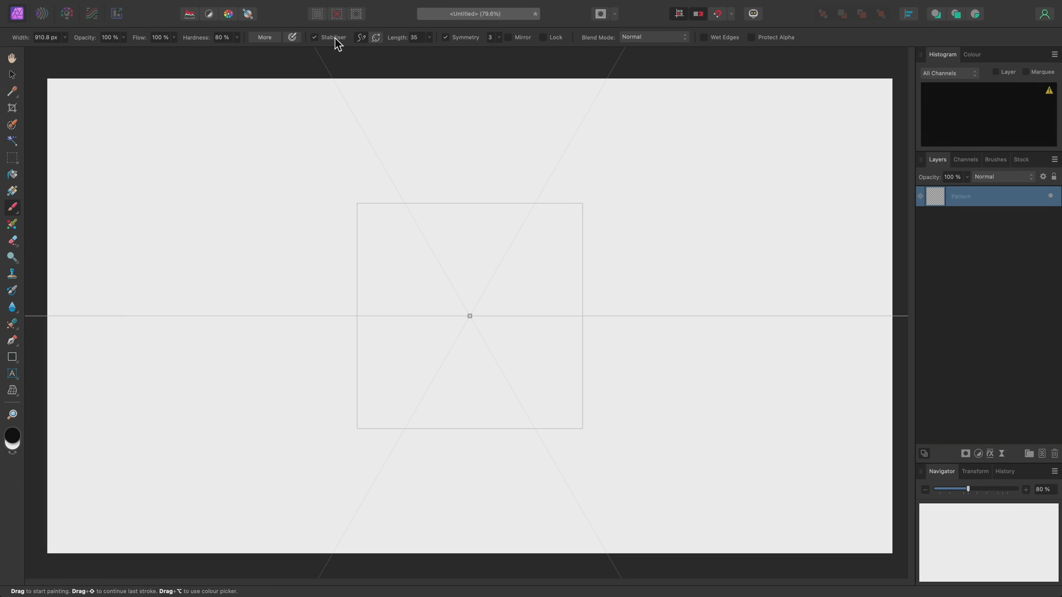
mouse_move(362, 37)
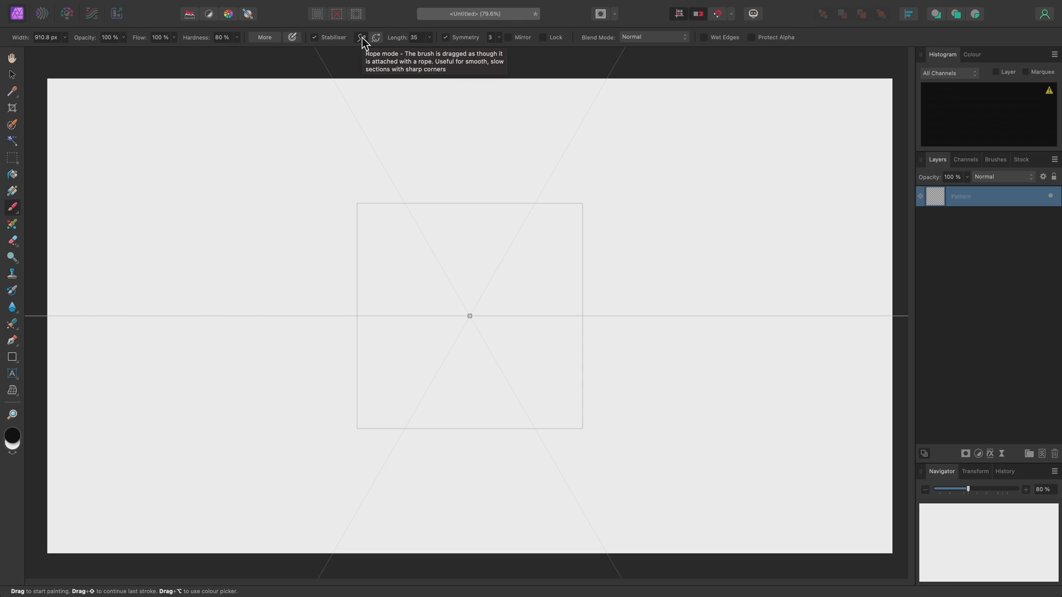
mouse_move(983, 154)
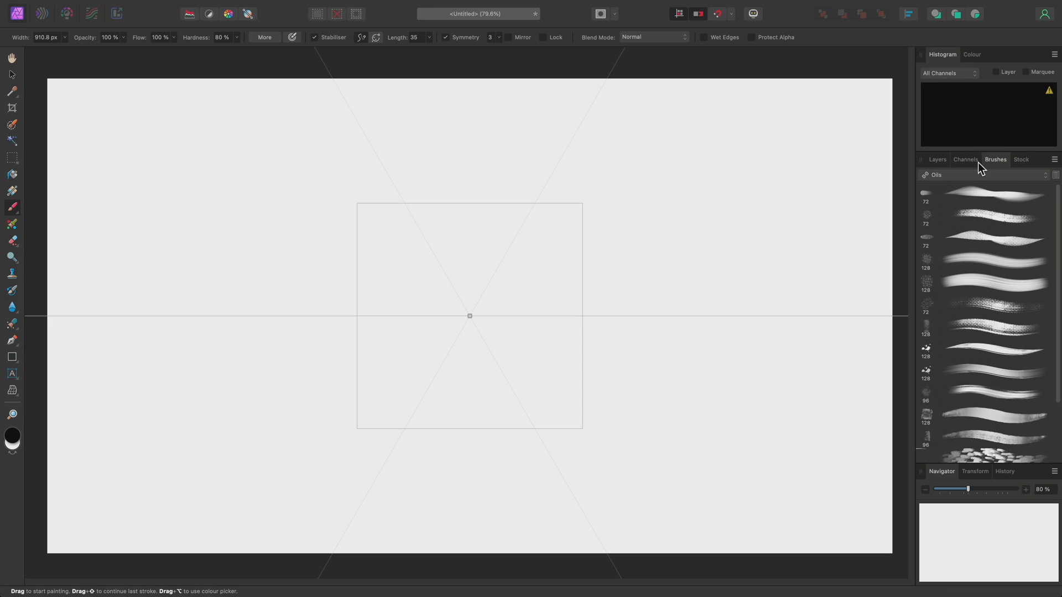
mouse_move(1012, 376)
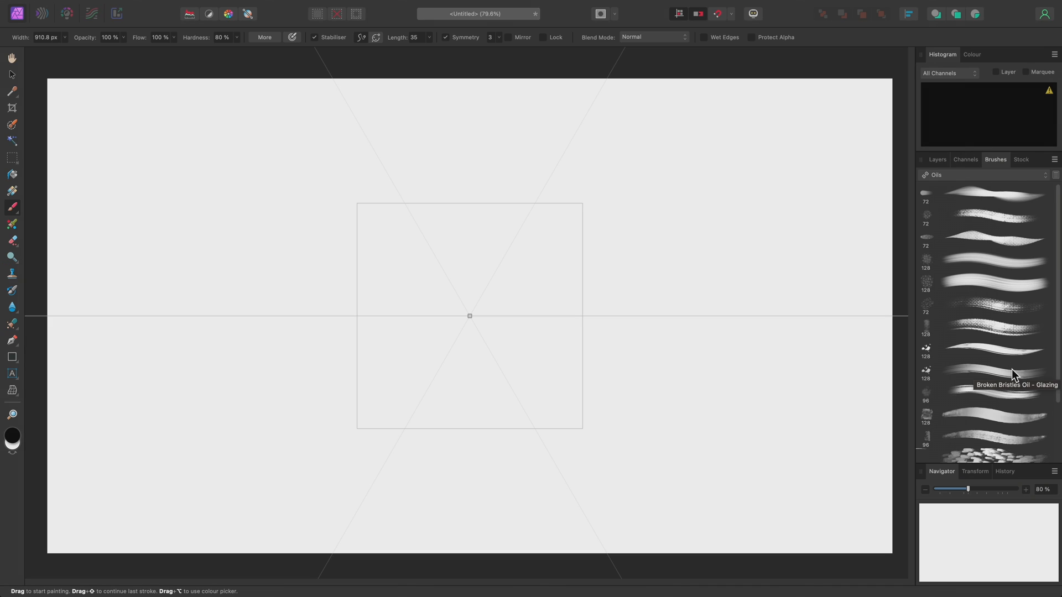
Paint symmetric test strokes, undo the wavy ones, then cross straight strokes into X shapes.
left_click(983, 370)
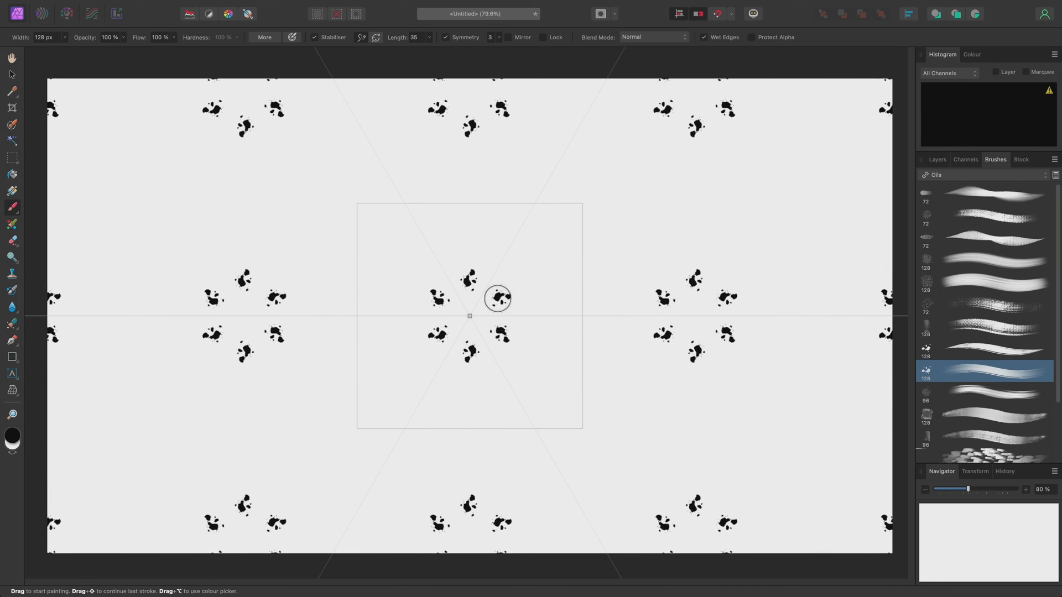
left_click_drag(491, 296, 506, 293)
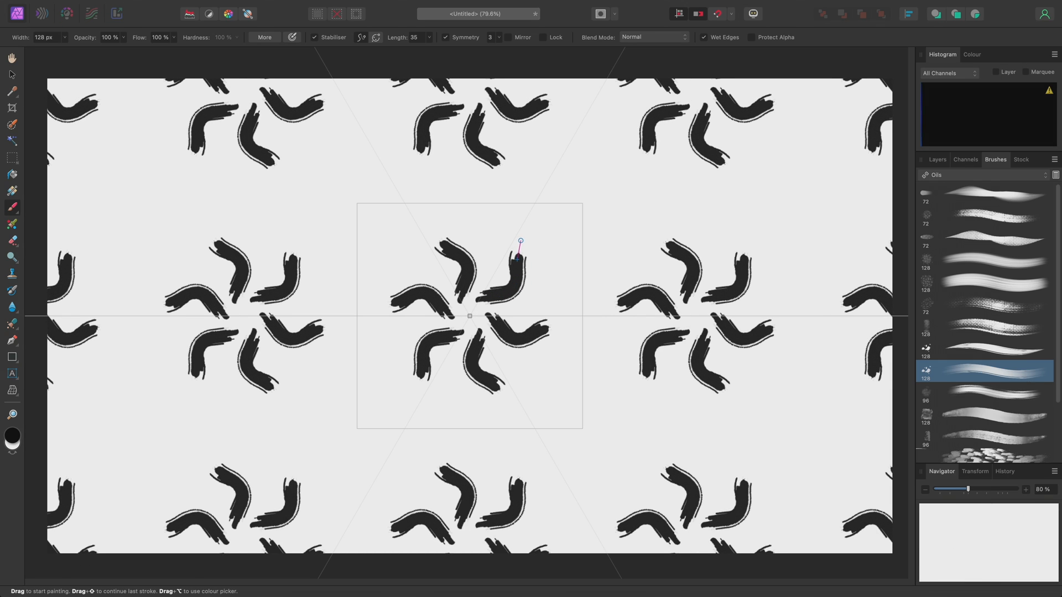
left_click_drag(519, 254, 545, 237)
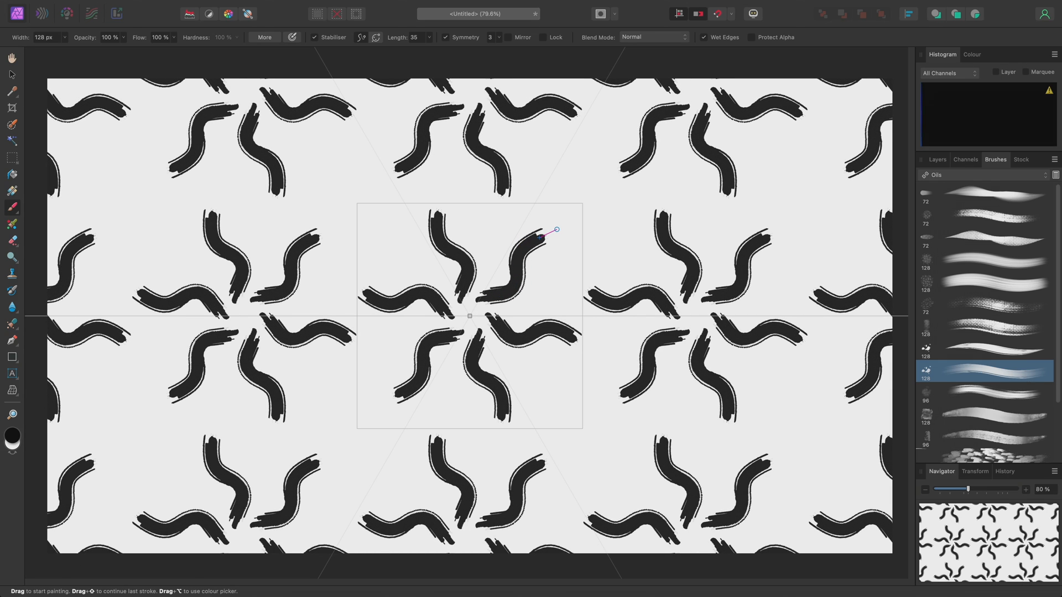
mouse_move(556, 229)
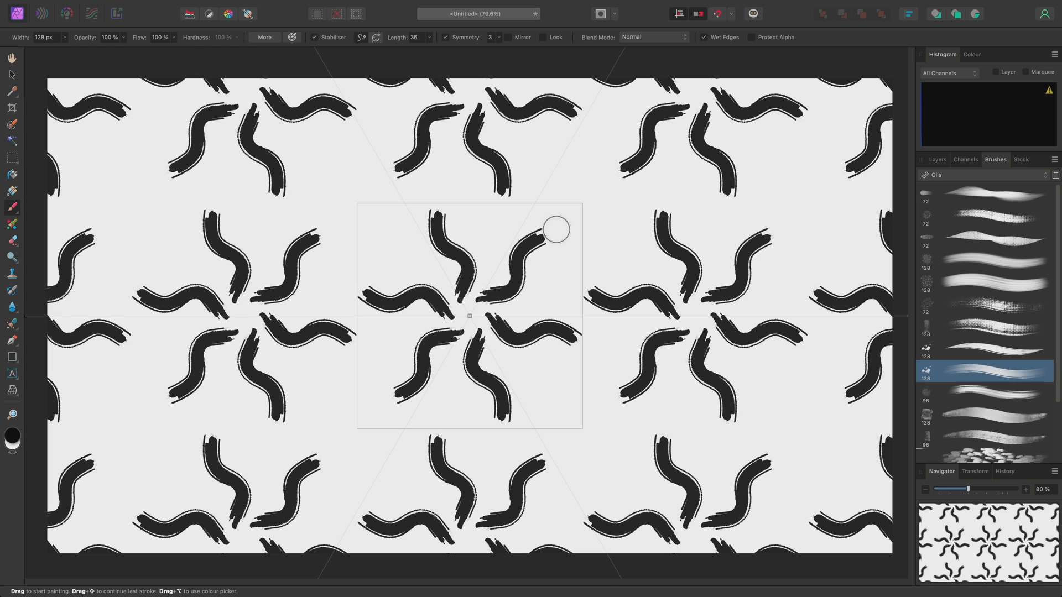
key("cmd+z")
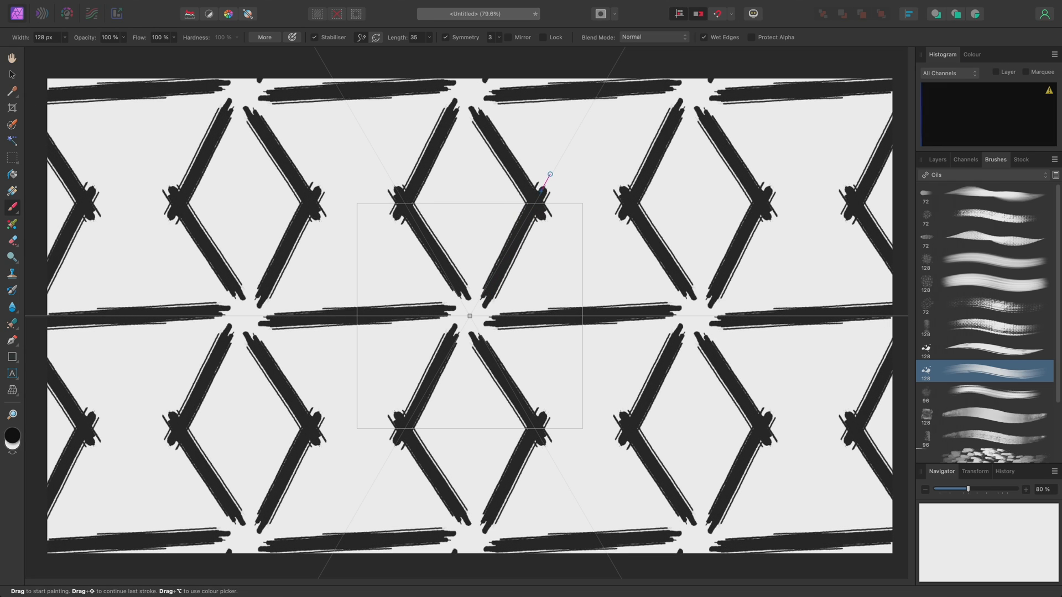
left_click_drag(549, 176, 561, 144)
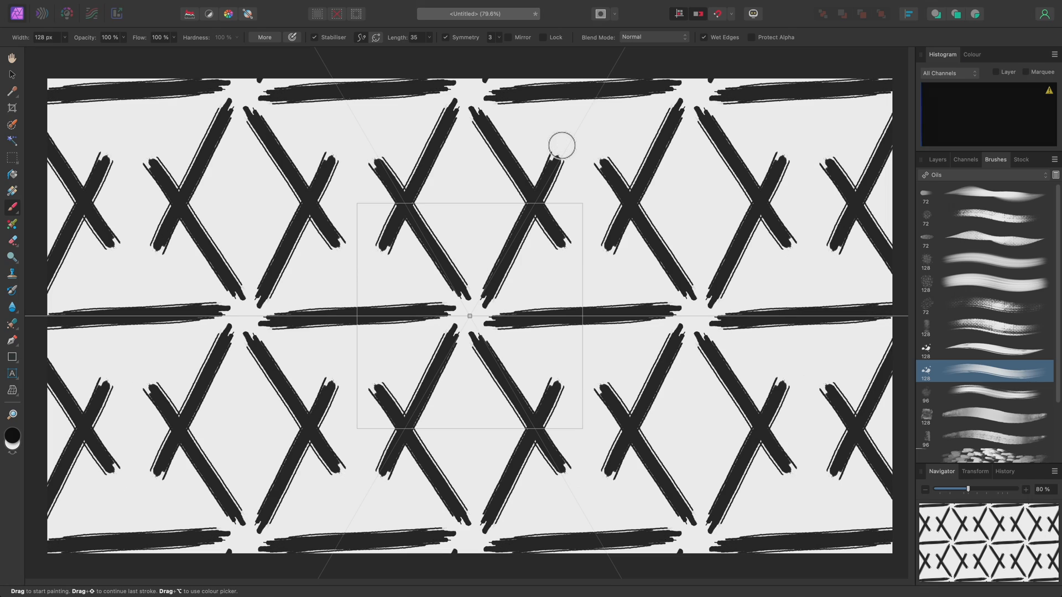
Switch to the Move Tool (V) to select the painted pattern for rotating.
key("v")
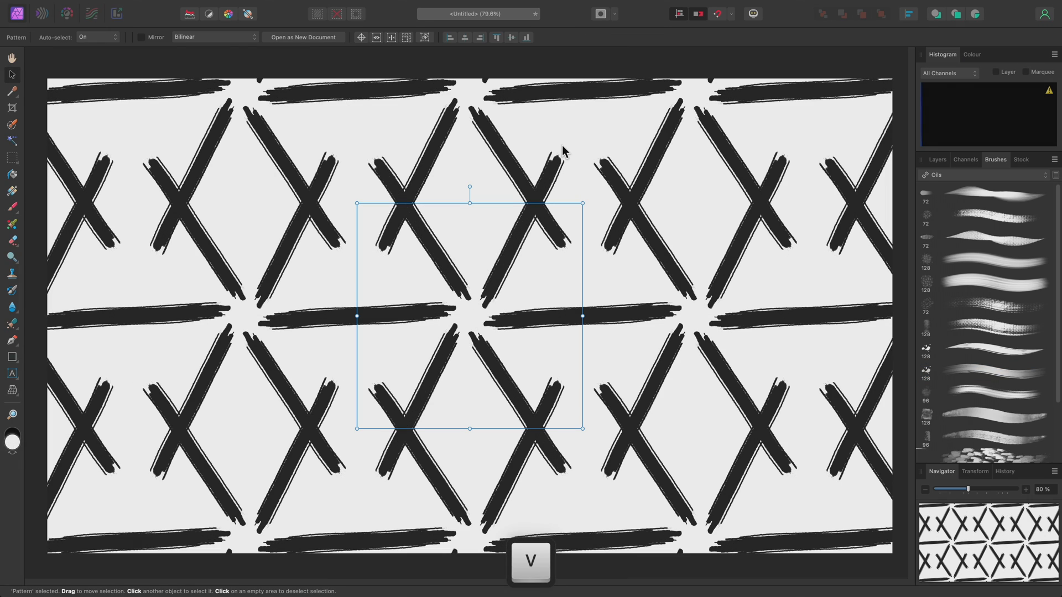
mouse_move(558, 175)
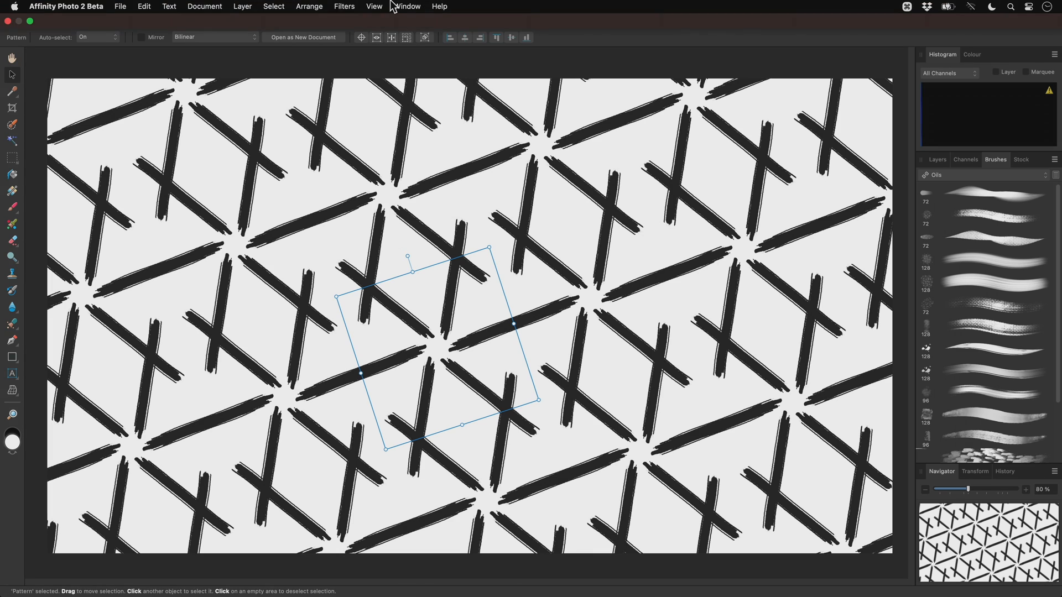
In Quick FX, preview a bright blue Colour Overlay, then turn it off.
left_click(408, 7)
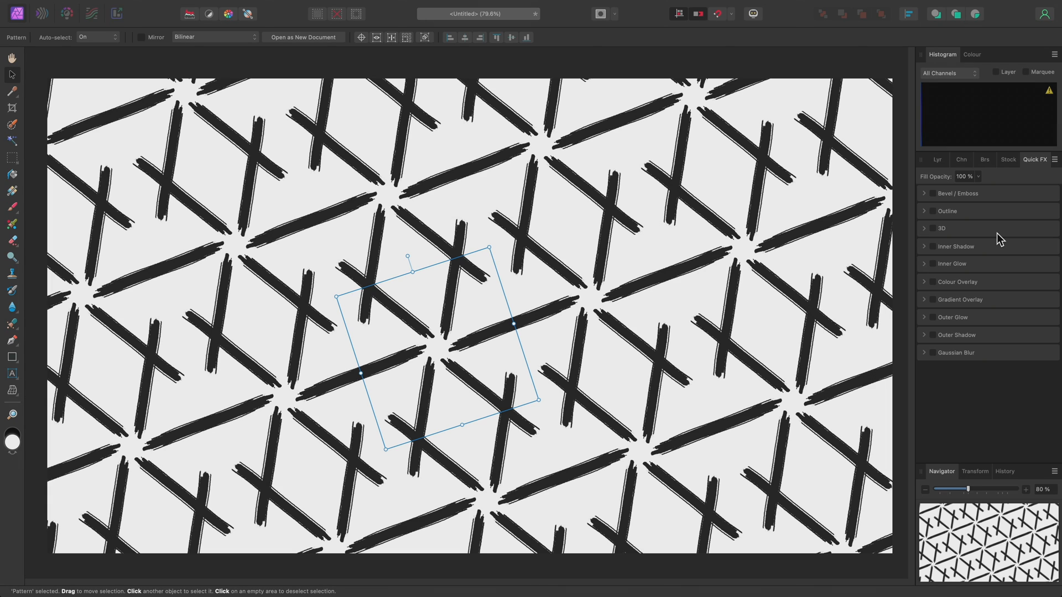
left_click(957, 281)
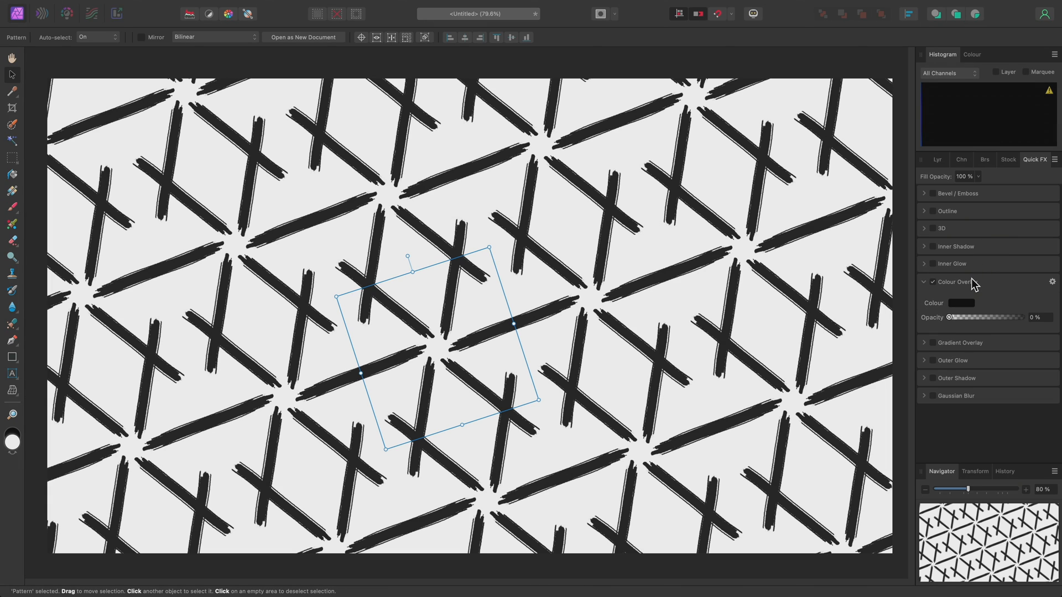
left_click(959, 303)
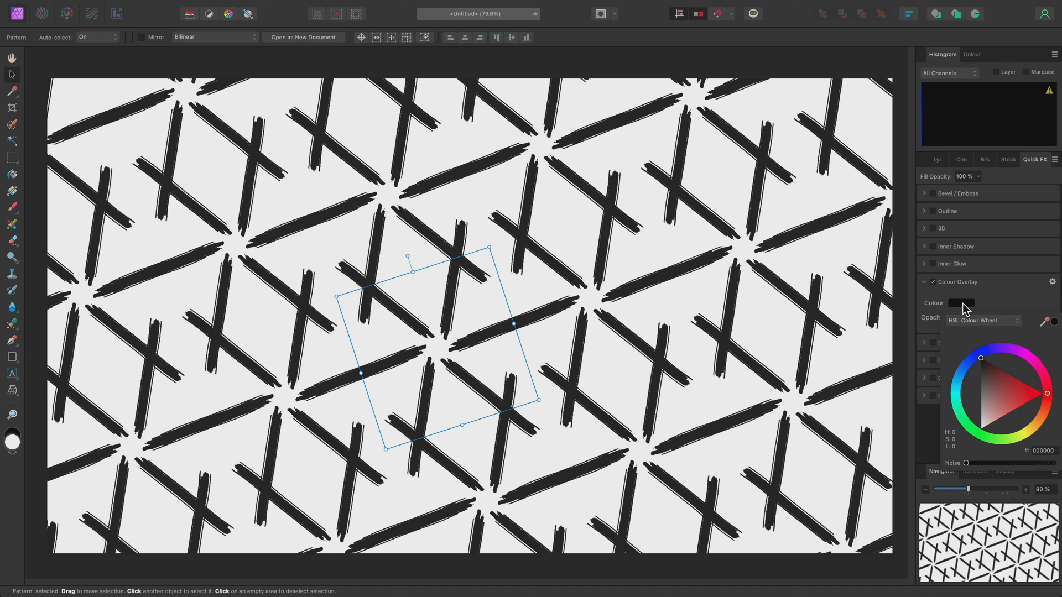
left_click(961, 379)
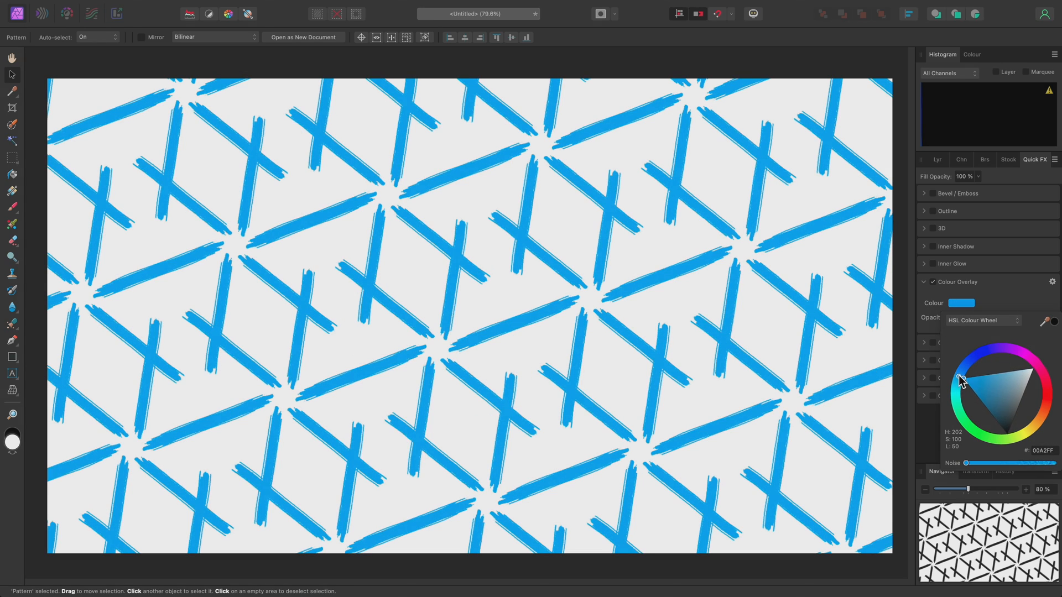
left_click(988, 404)
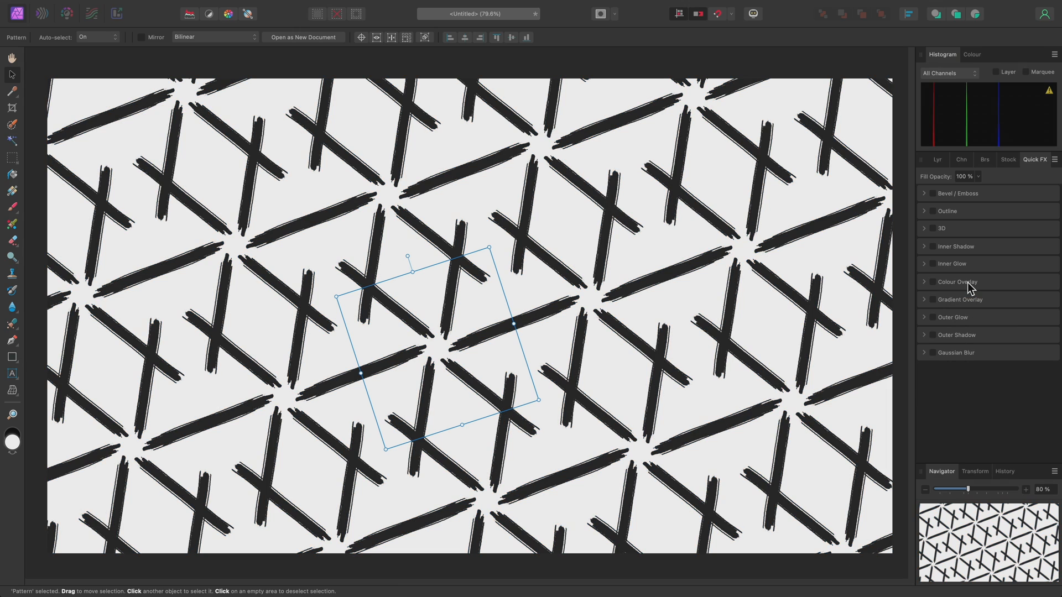
Turn on Outer Shadow and raise its radius to about 14 px.
left_click(956, 335)
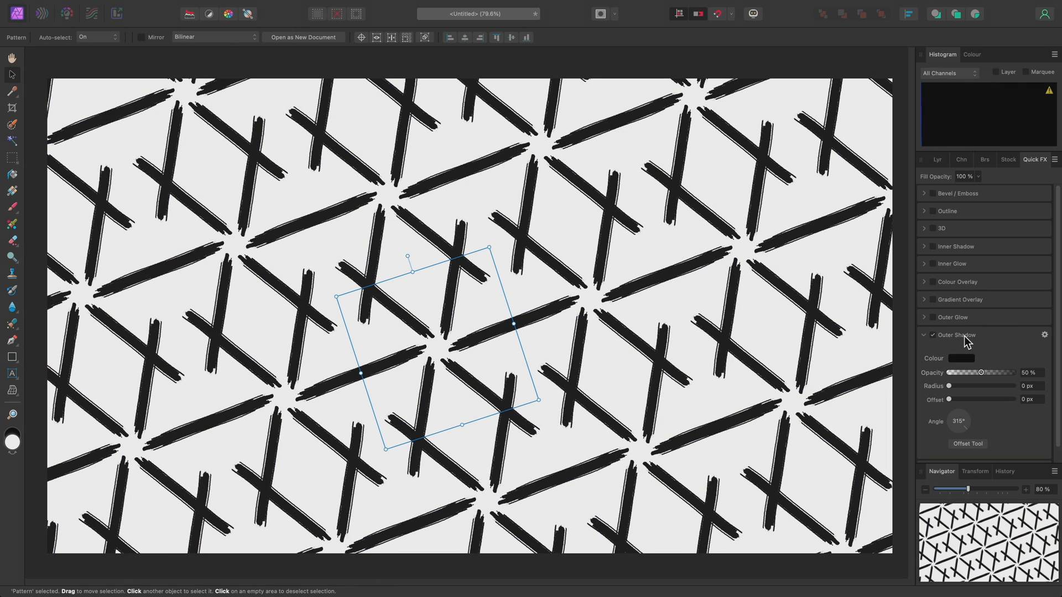
left_click_drag(951, 386, 979, 386)
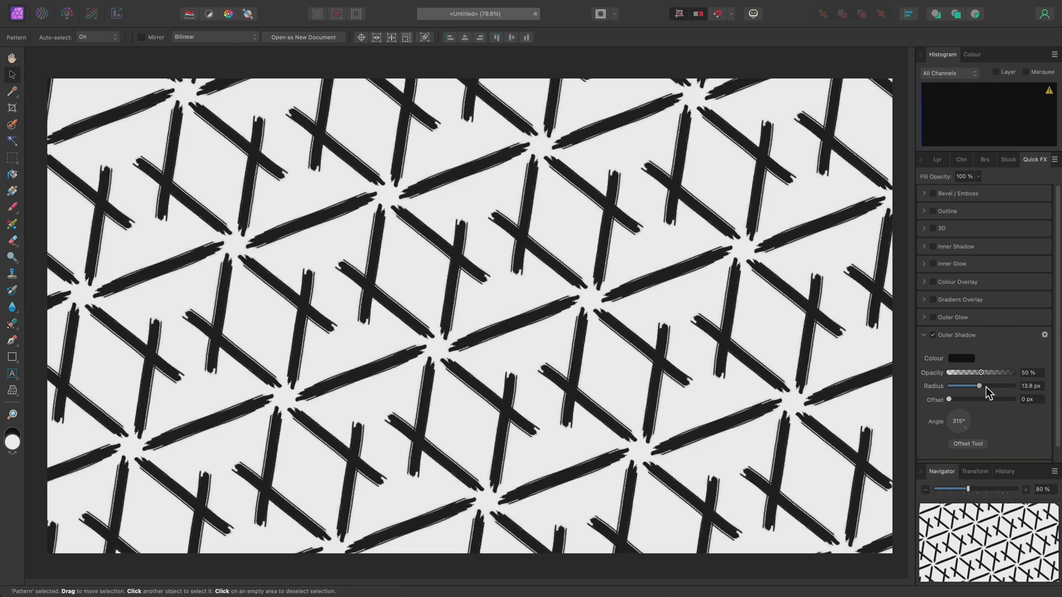
left_click_drag(978, 386, 1013, 386)
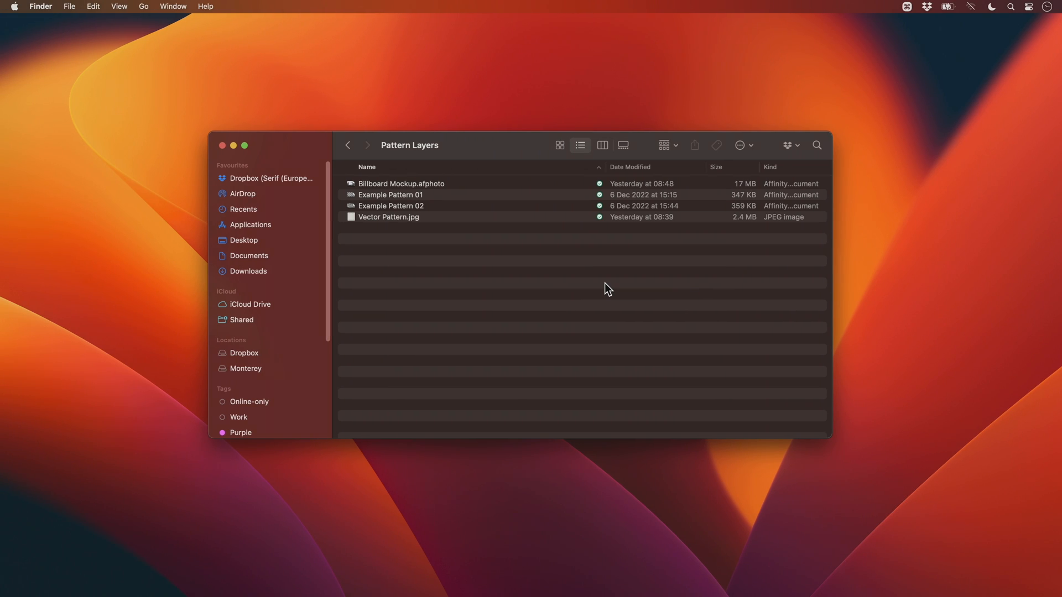
Drag Vector Pattern.jpg from the Pattern Layers folder onto Affinity Photo to open it.
key("cmd+tab")
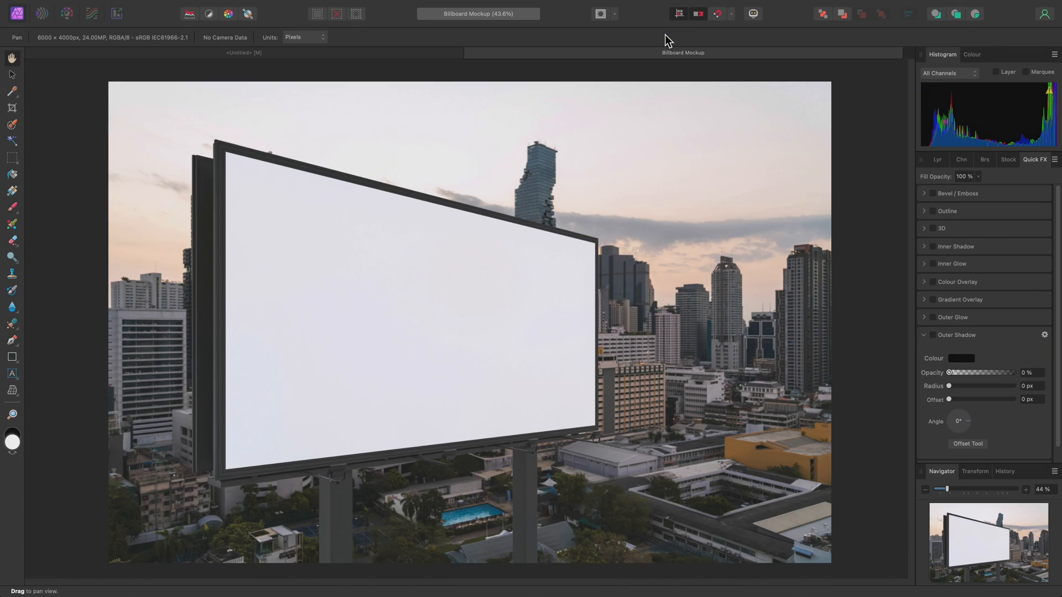
key("cmd+tab")
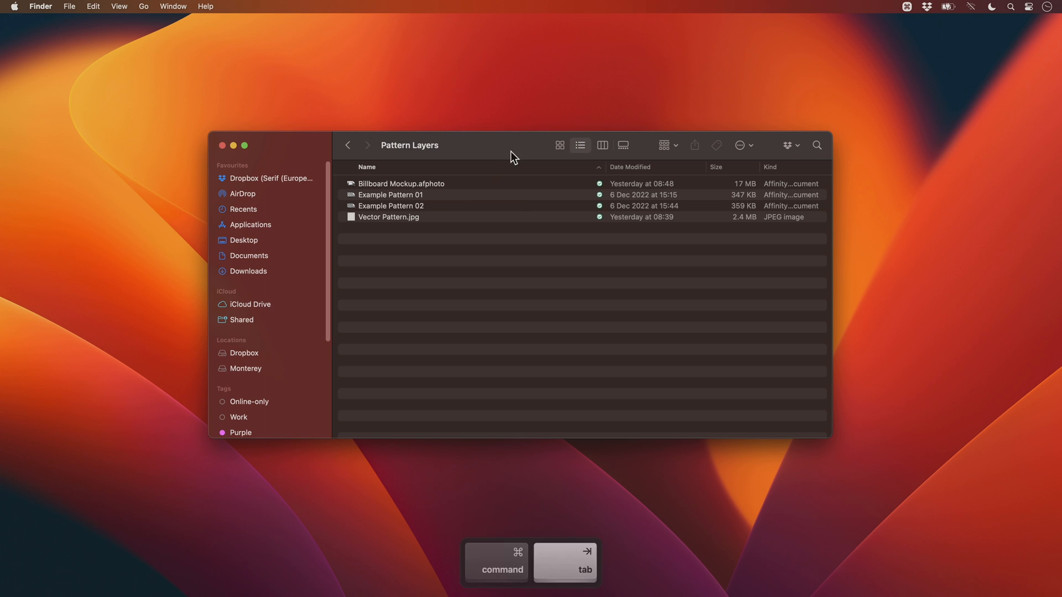
left_click(389, 217)
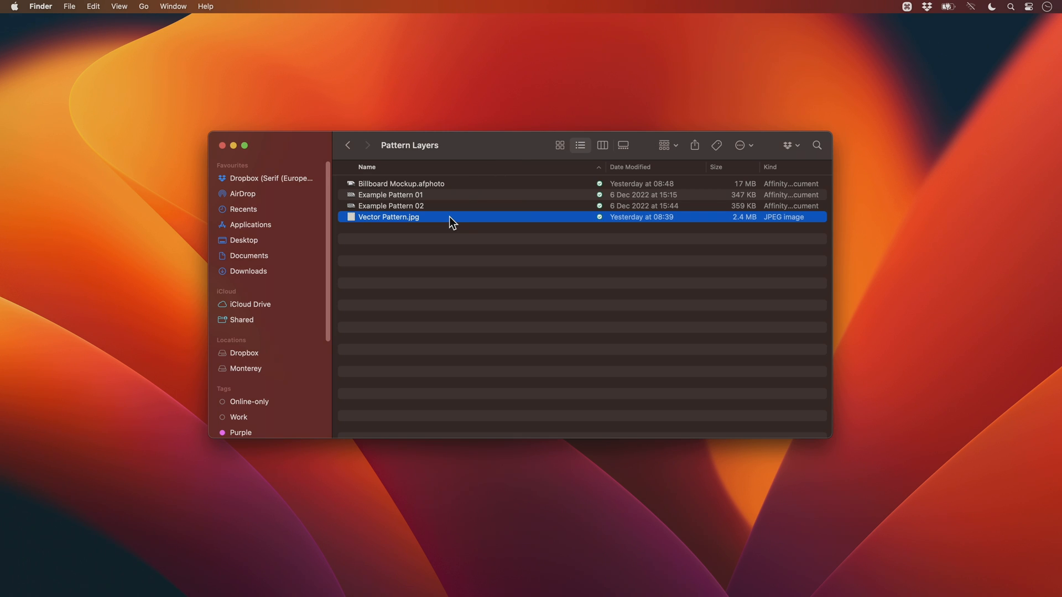
left_click_drag(389, 217, 627, 136)
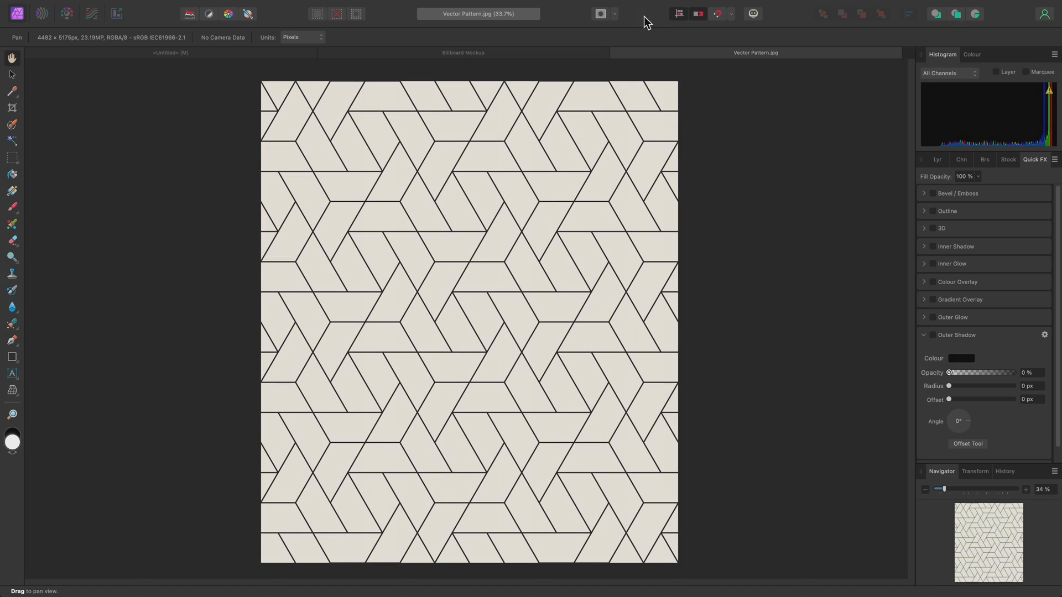
mouse_move(876, 136)
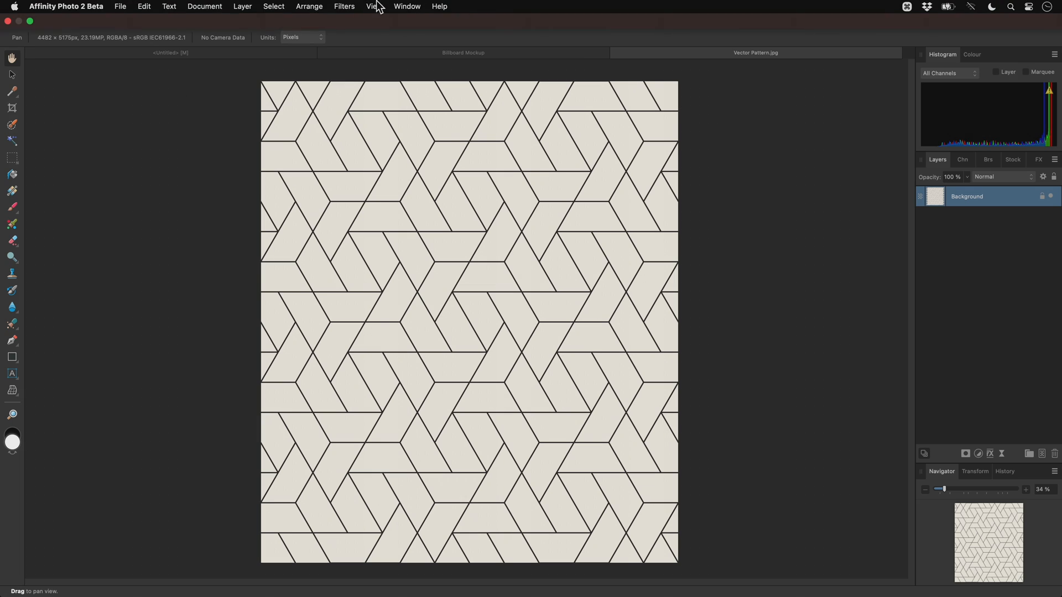
Make the vector image a pattern layer from selection, copy it, and go to the mockup.
left_click(243, 6)
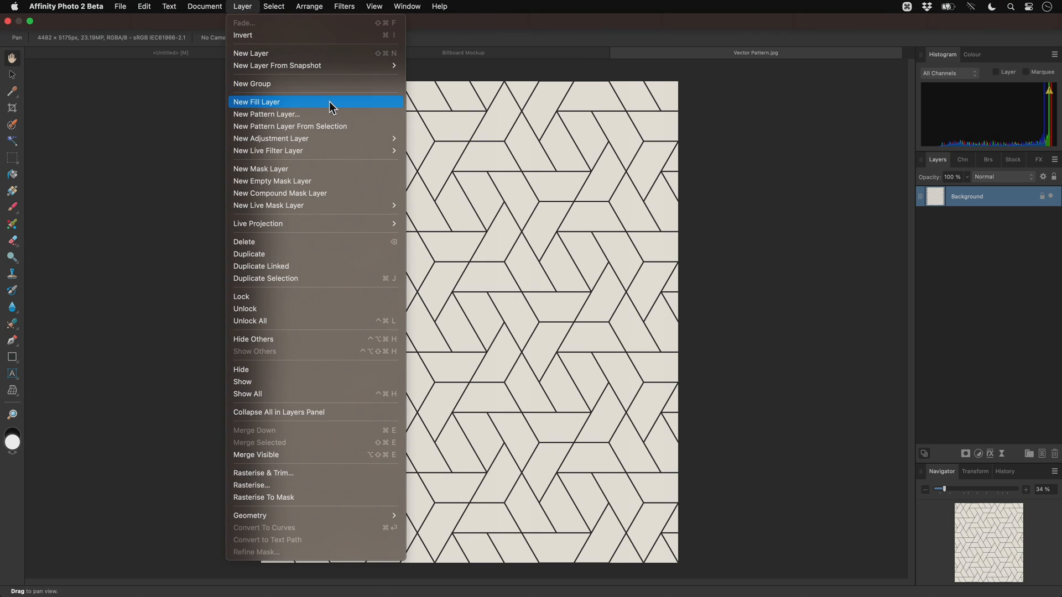
left_click(256, 101)
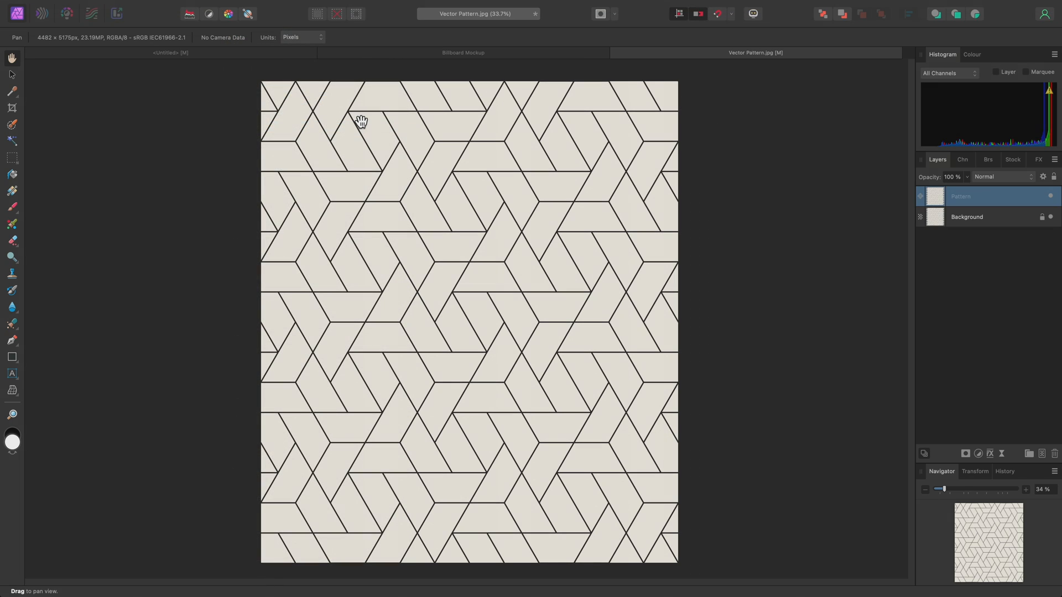
mouse_move(896, 215)
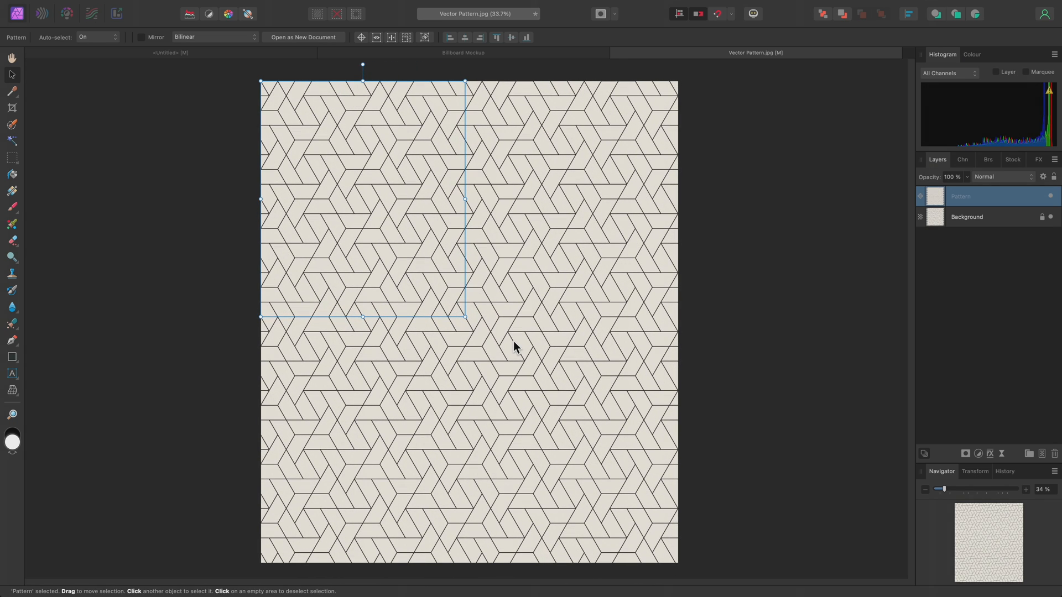
key("cmd")
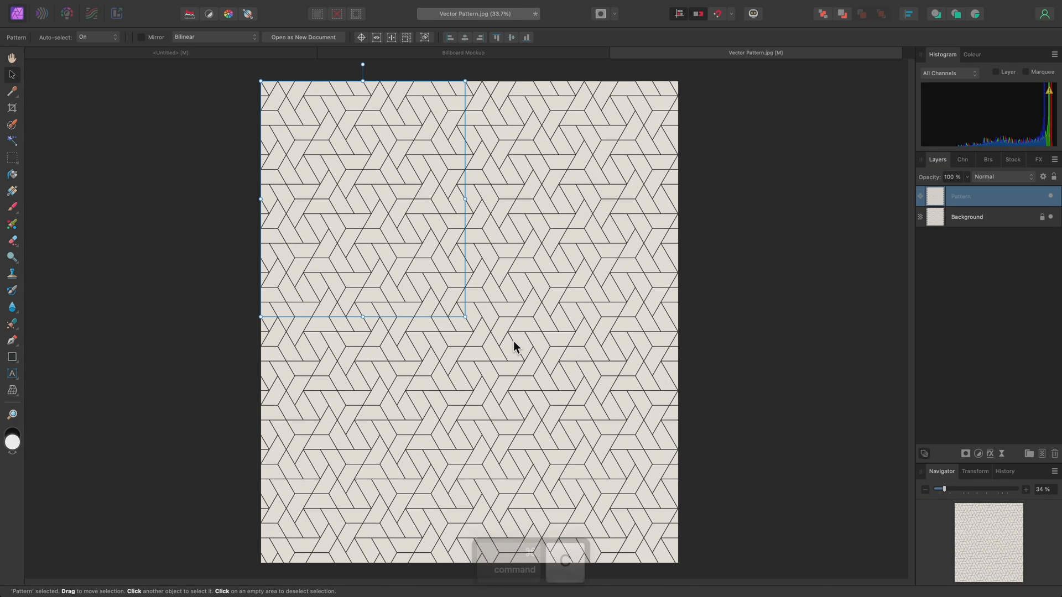
left_click(463, 52)
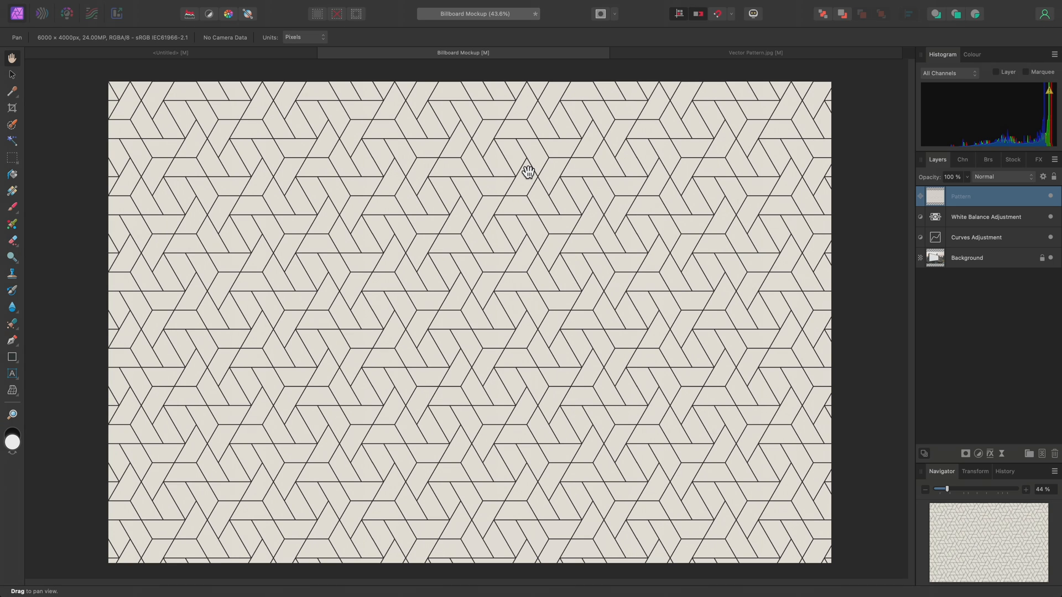
mouse_move(515, 310)
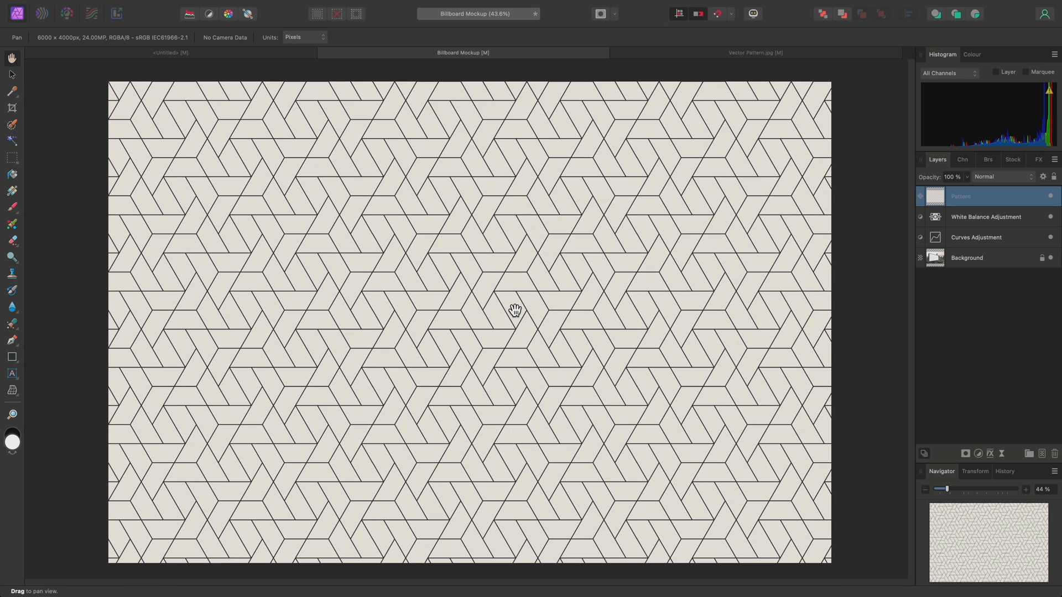
mouse_move(515, 311)
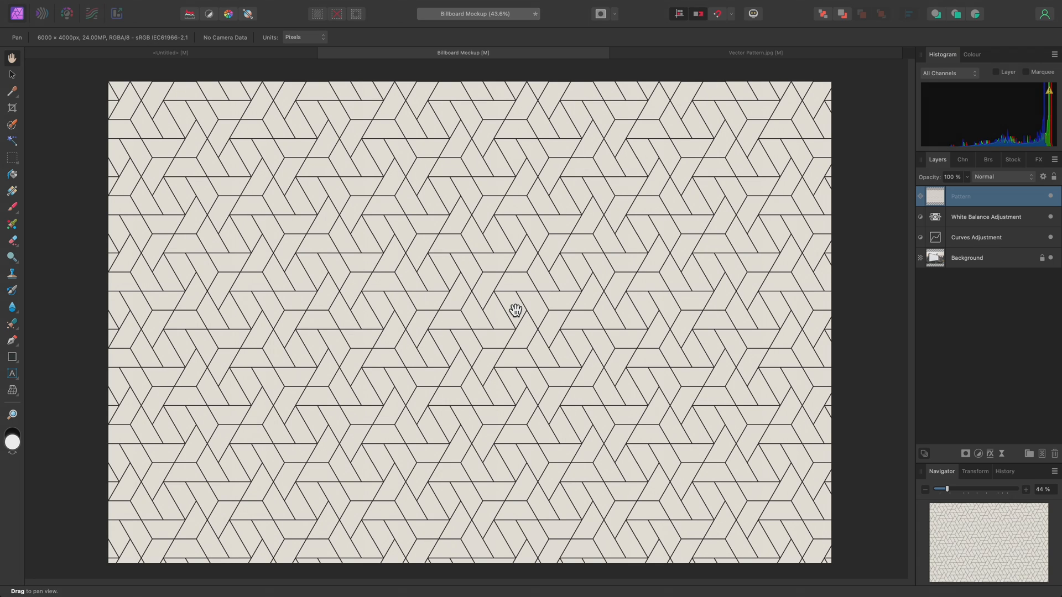
mouse_move(953, 226)
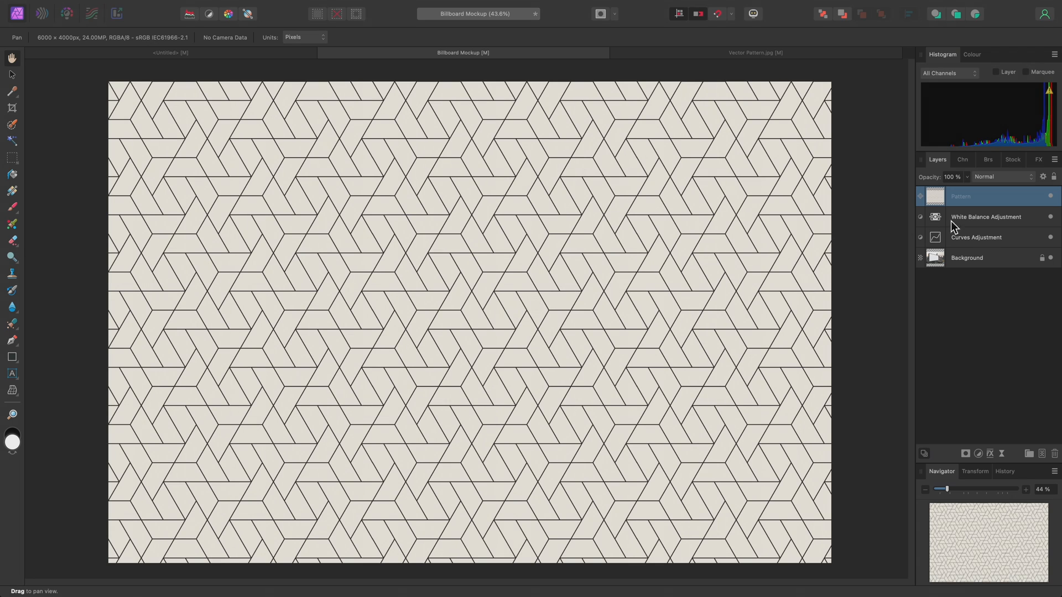
Hide the pasted Pattern layer in the Layers panel.
left_click(1050, 197)
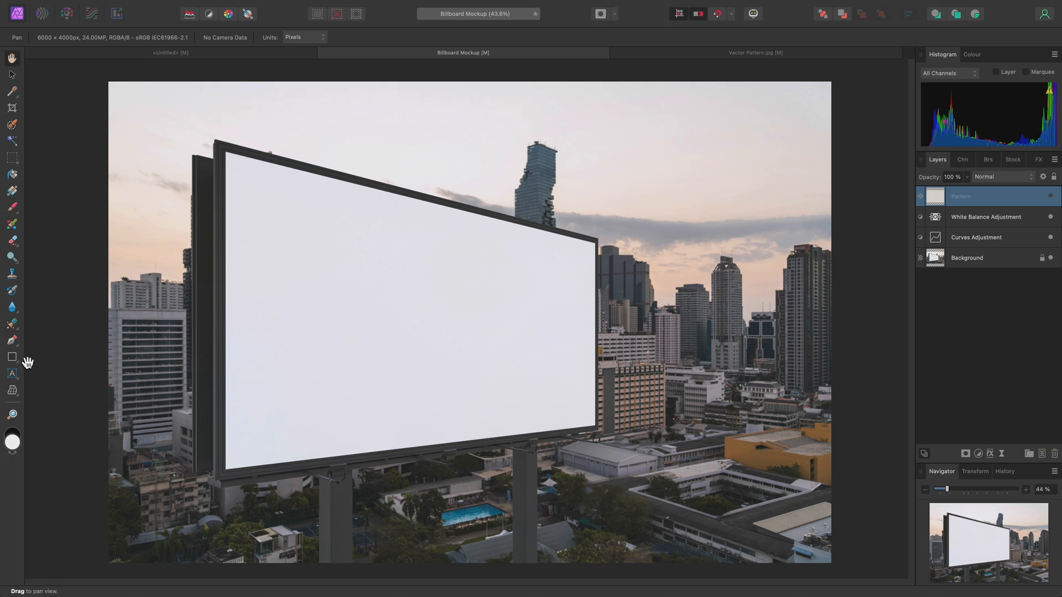
Draw a rectangle covering the billboard screen, unhide the Pattern layer and clip it inside.
left_click_drag(109, 82, 372, 387)
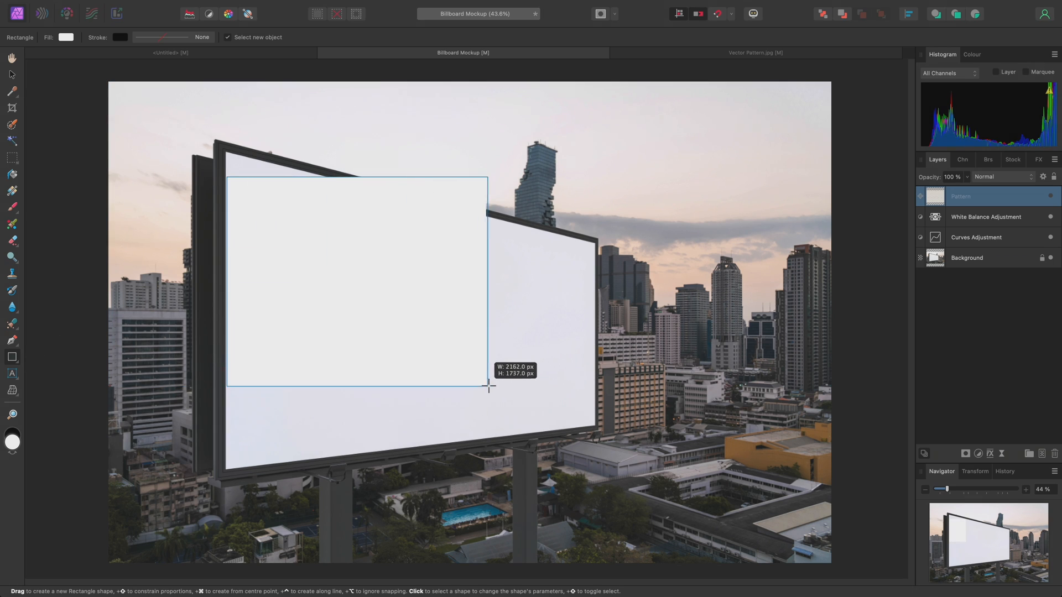
left_click_drag(229, 177, 640, 407)
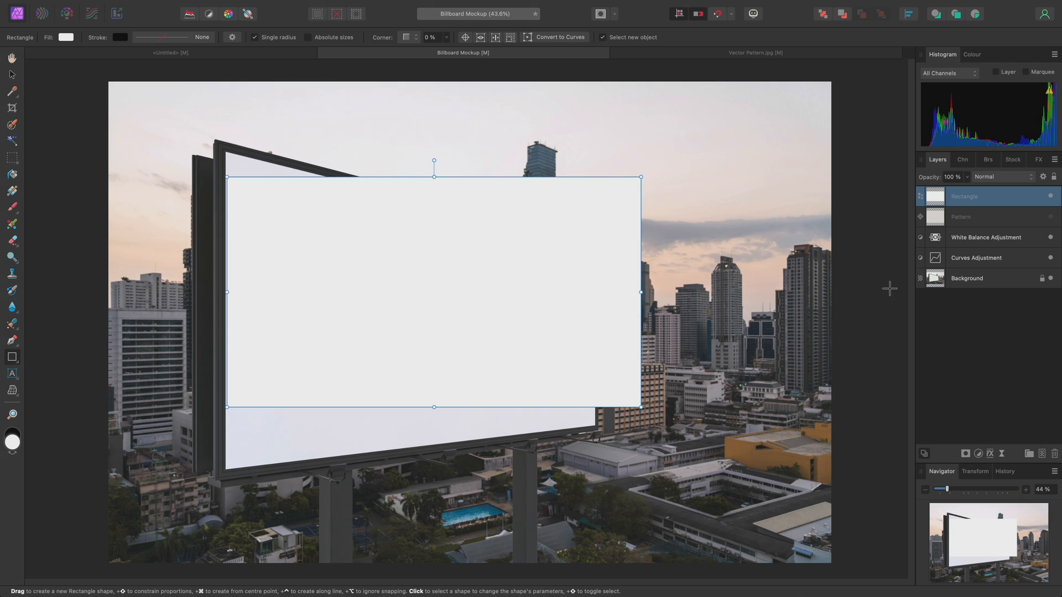
left_click(983, 217)
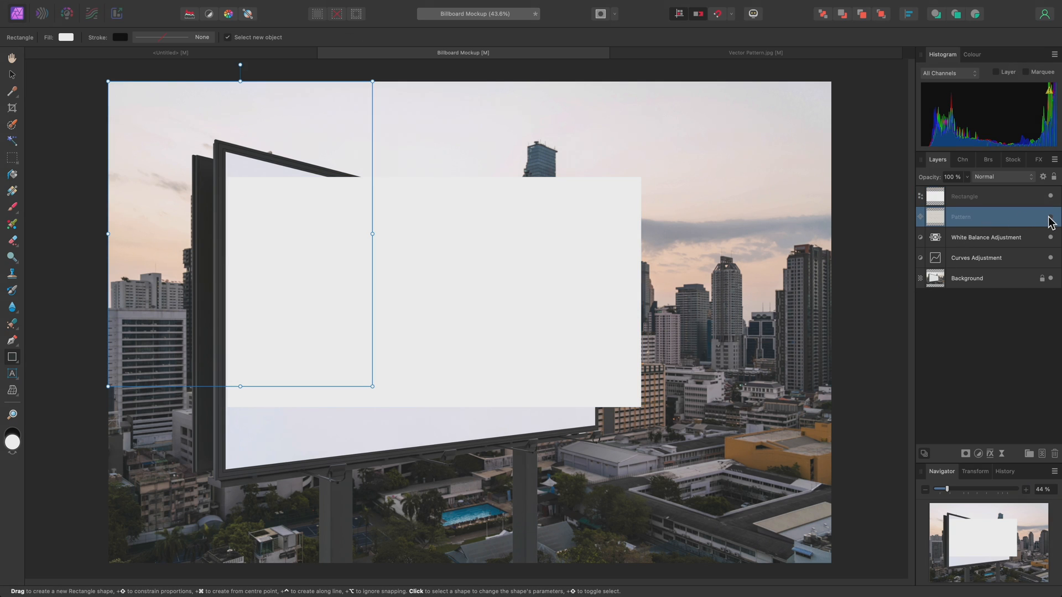
left_click(1050, 217)
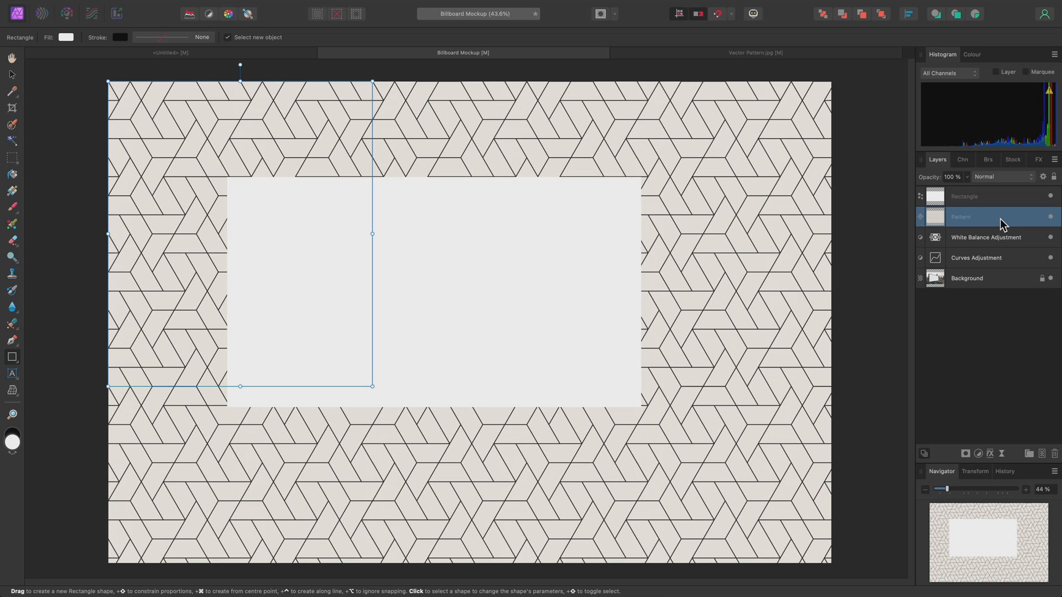
left_click(975, 196)
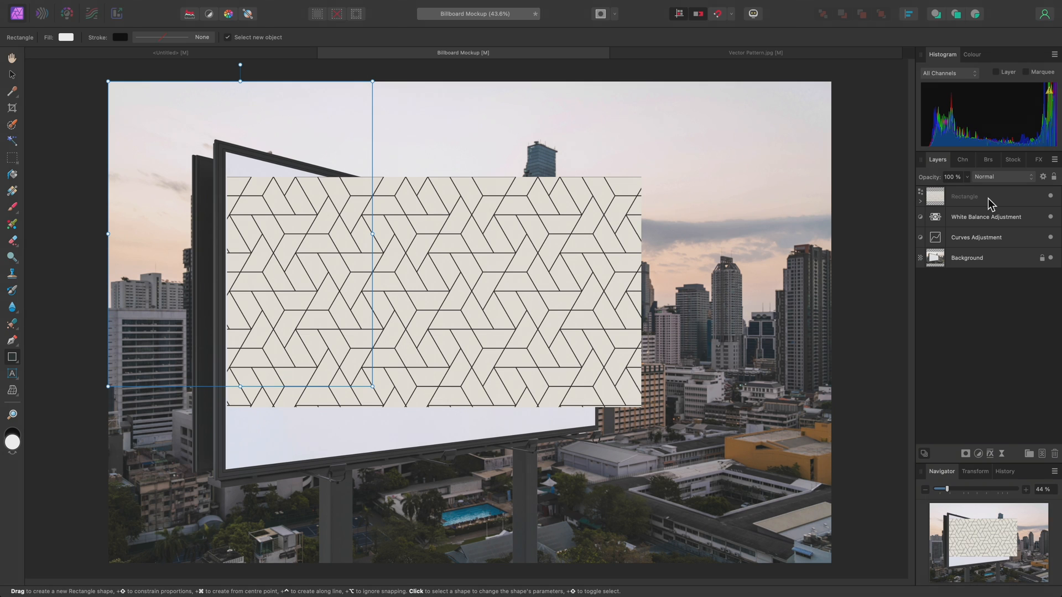
left_click(962, 196)
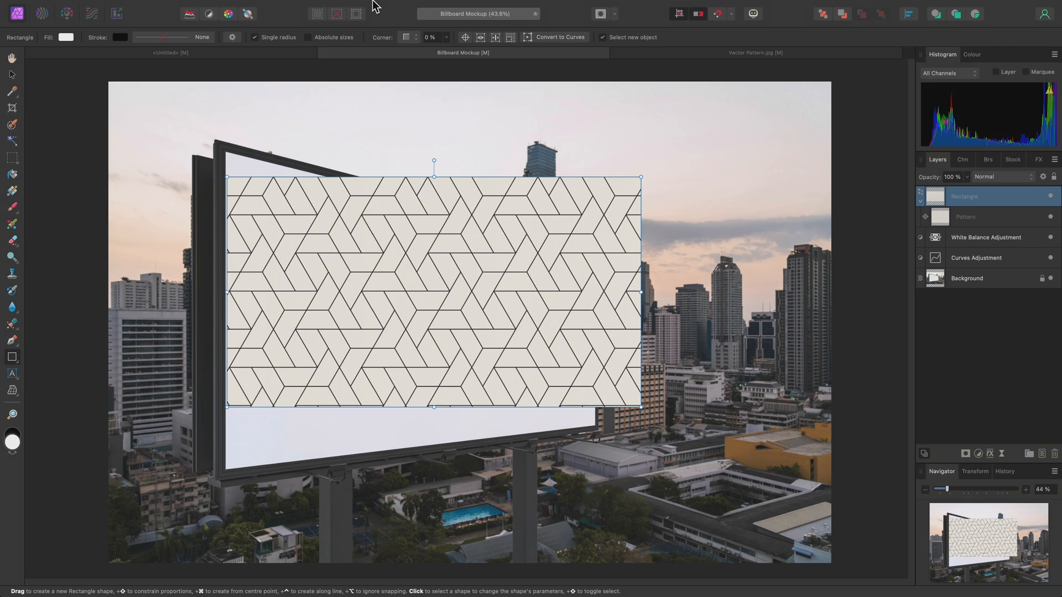
Add a Perspective live filter layer to the clipped rectangle.
left_click(242, 7)
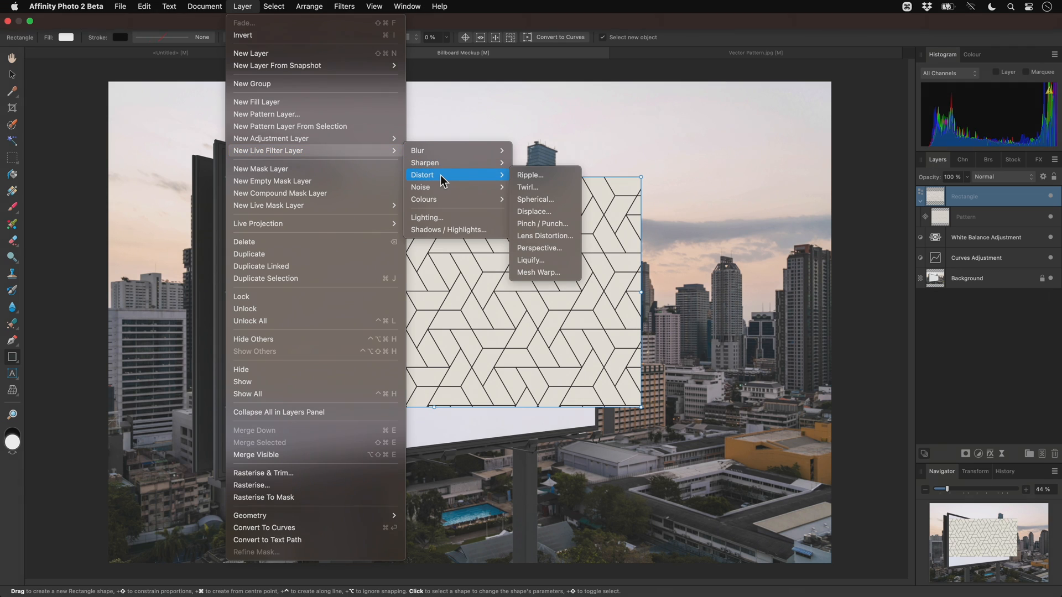
mouse_move(537, 248)
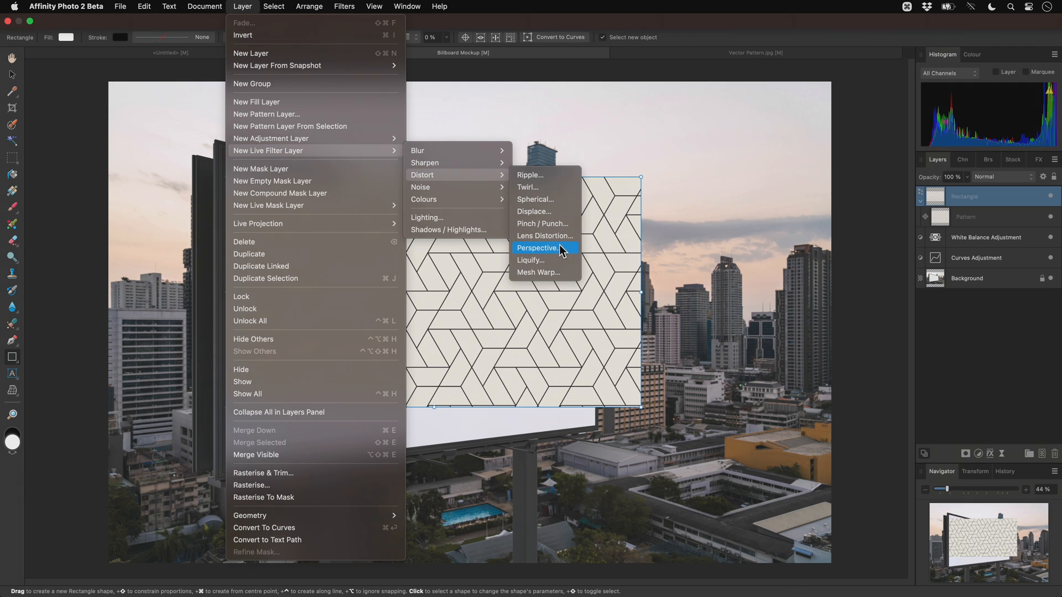
left_click(539, 248)
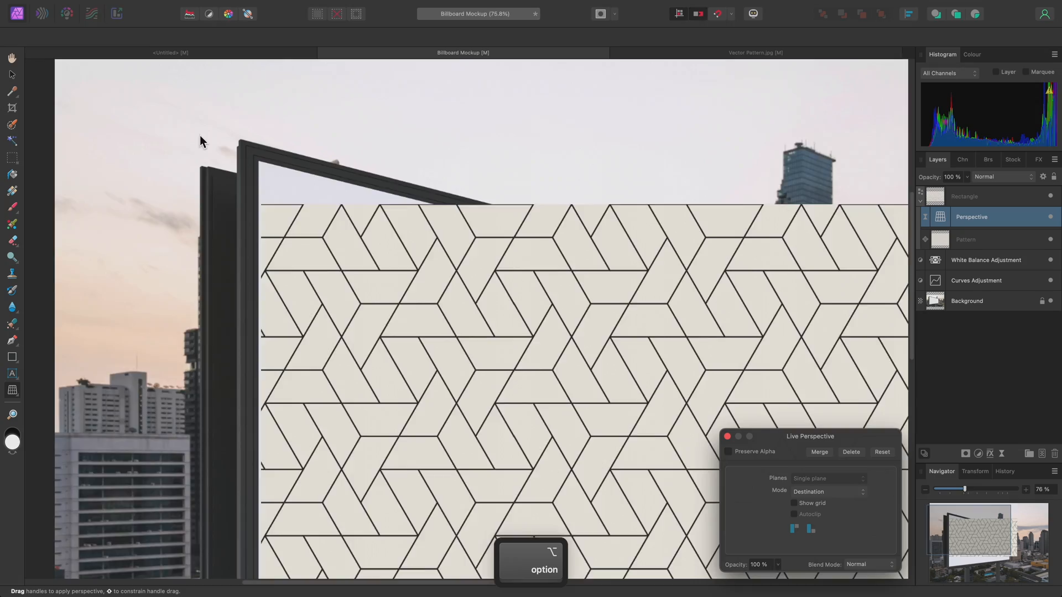
key("cmd+1")
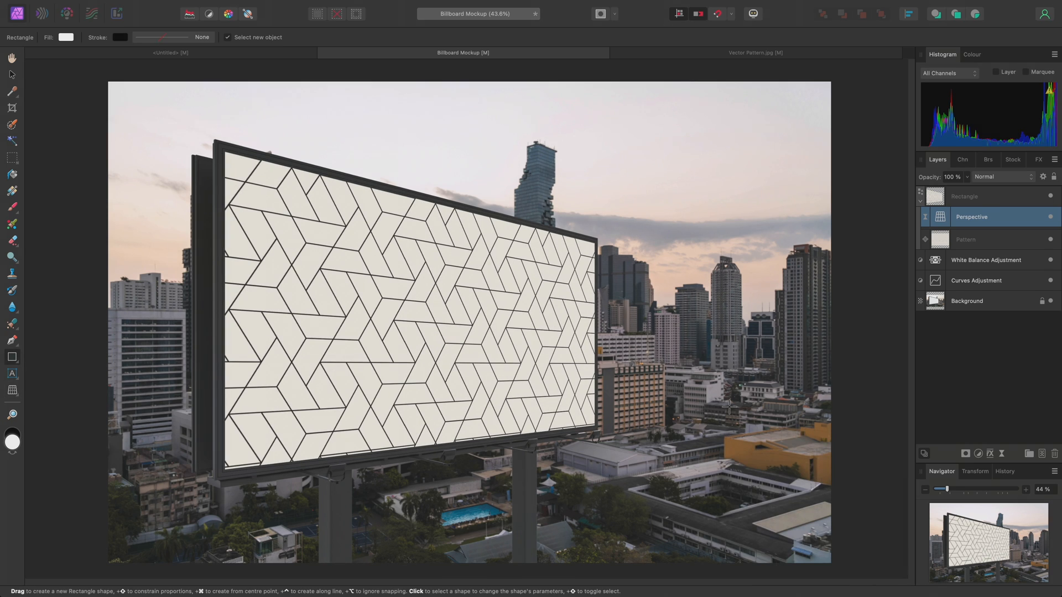
mouse_move(971, 250)
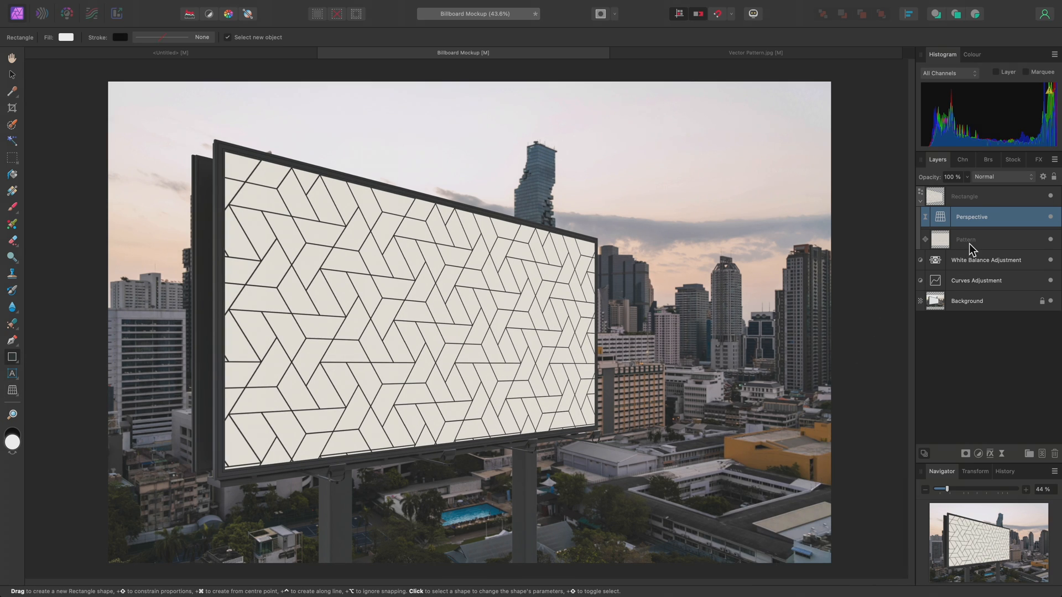
Scale the clipped pattern down with the Move Tool for denser tiles.
left_click(966, 239)
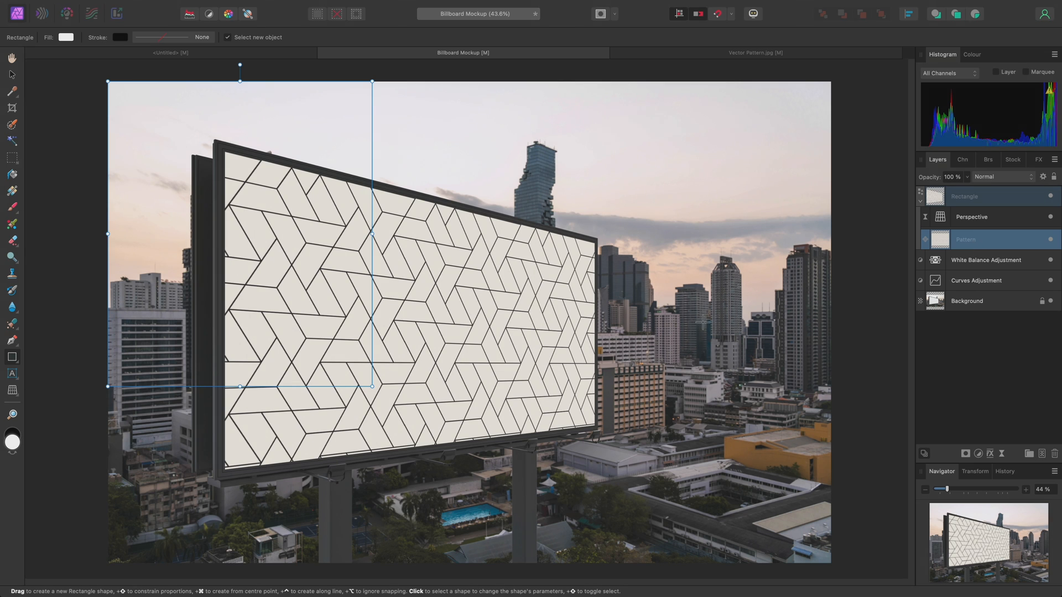
key("v")
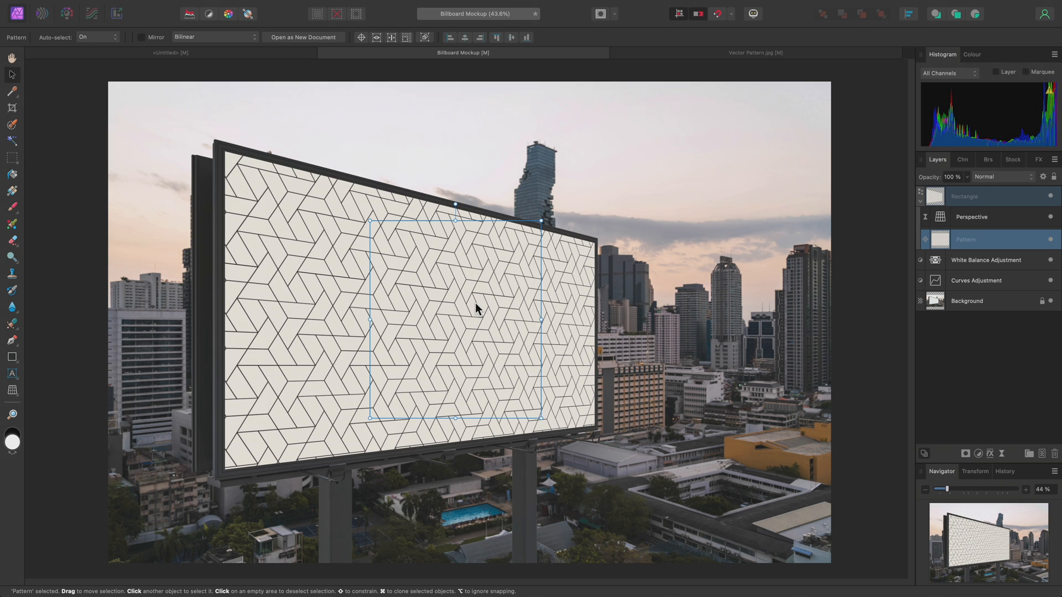
left_click_drag(474, 308, 411, 308)
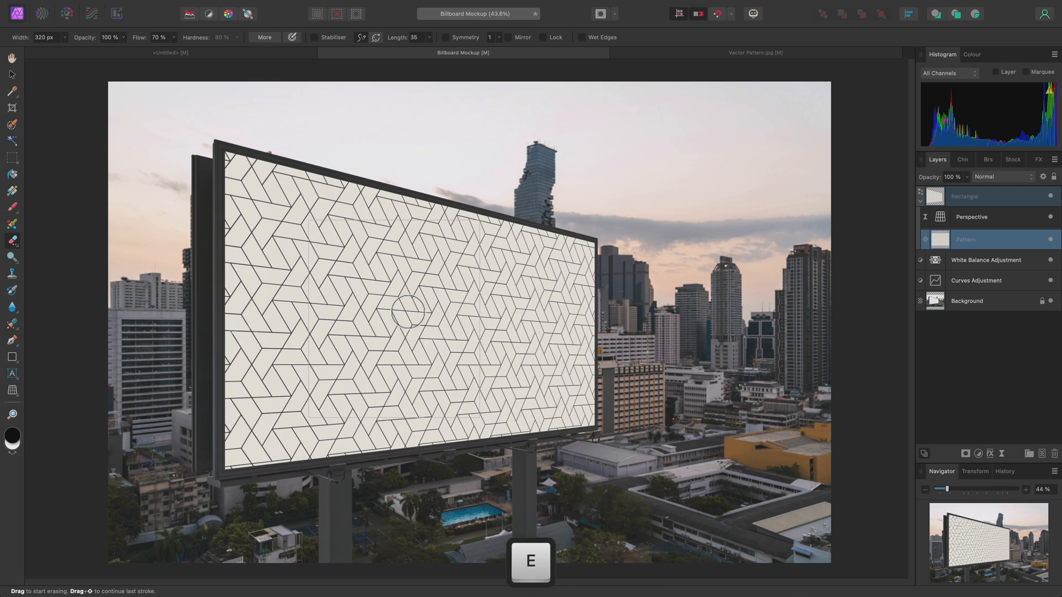
Erase soft patches from the pattern with a large soft round brush.
left_click(988, 159)
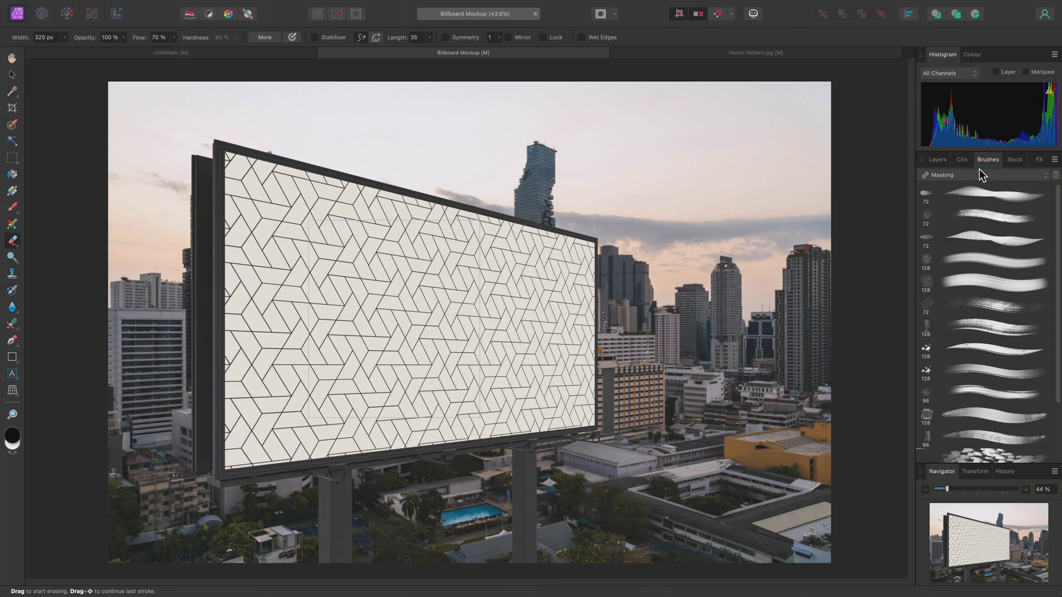
left_click(993, 283)
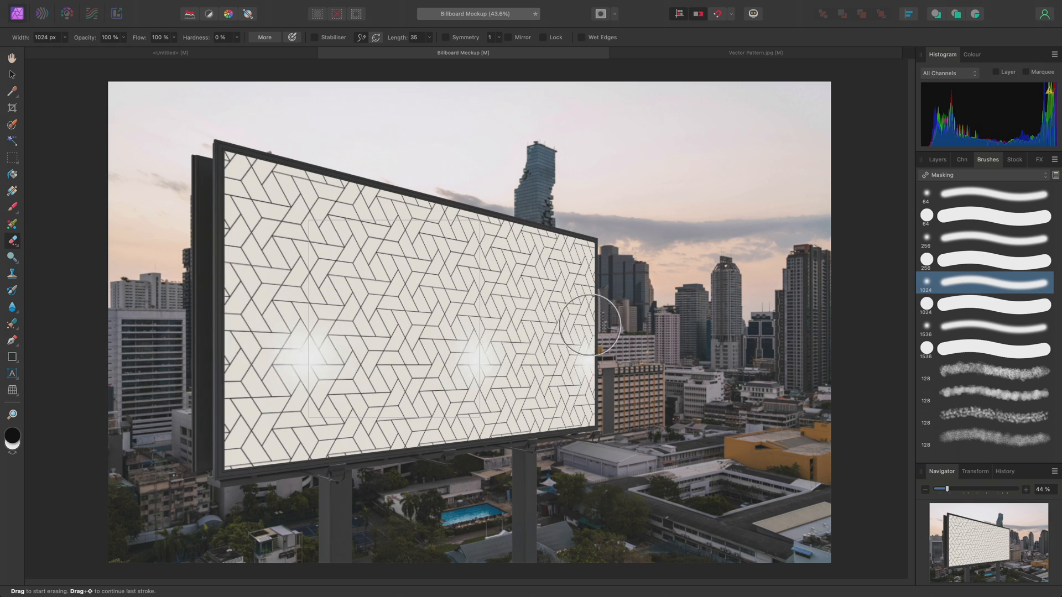
left_click_drag(589, 322, 396, 227)
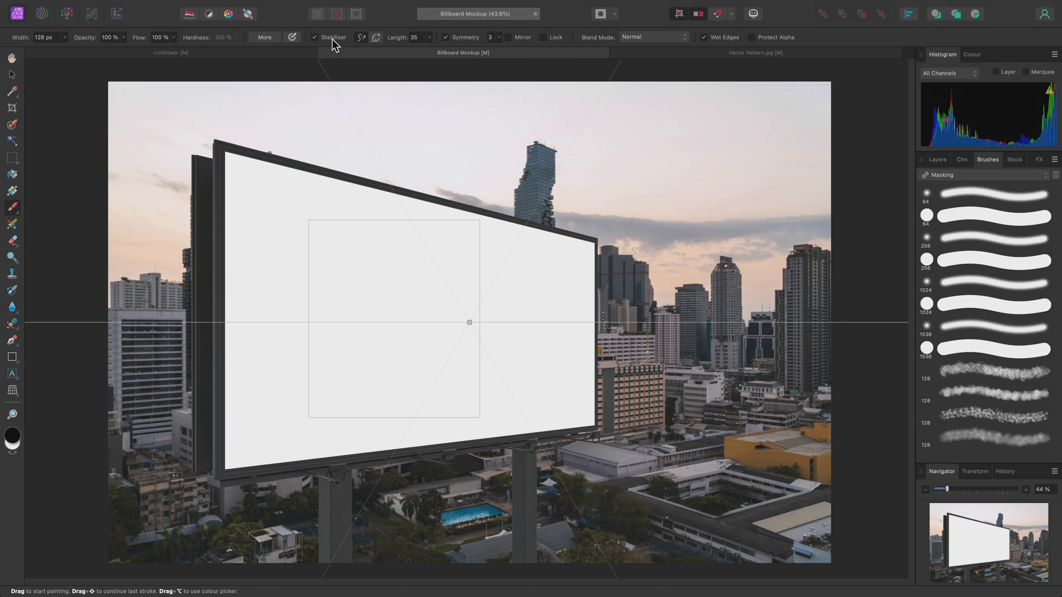
mouse_move(466, 313)
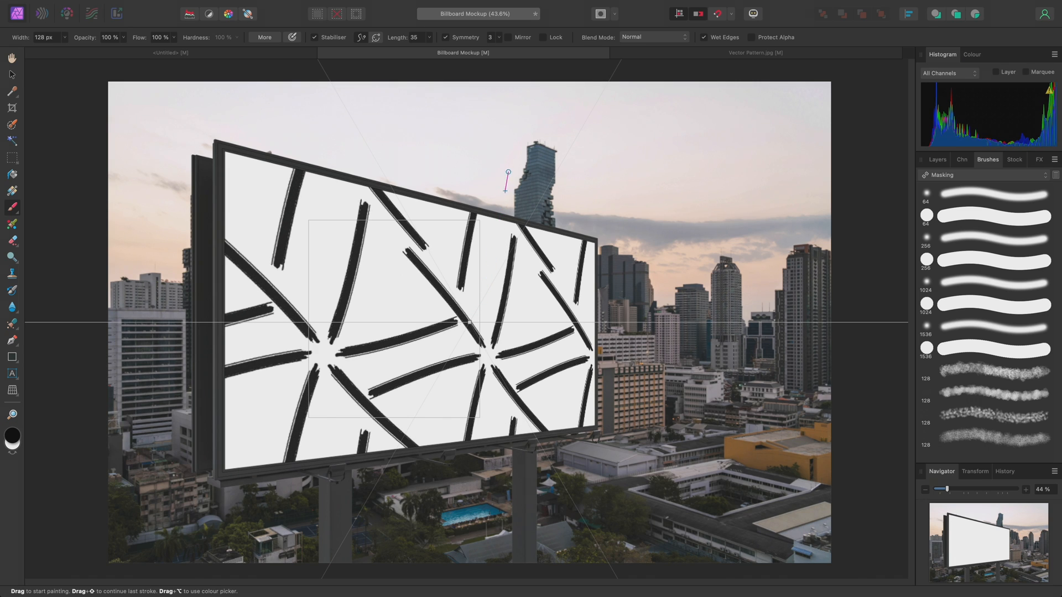
Paint a symmetric black brush stroke across the billboard screen.
left_click_drag(507, 176, 531, 65)
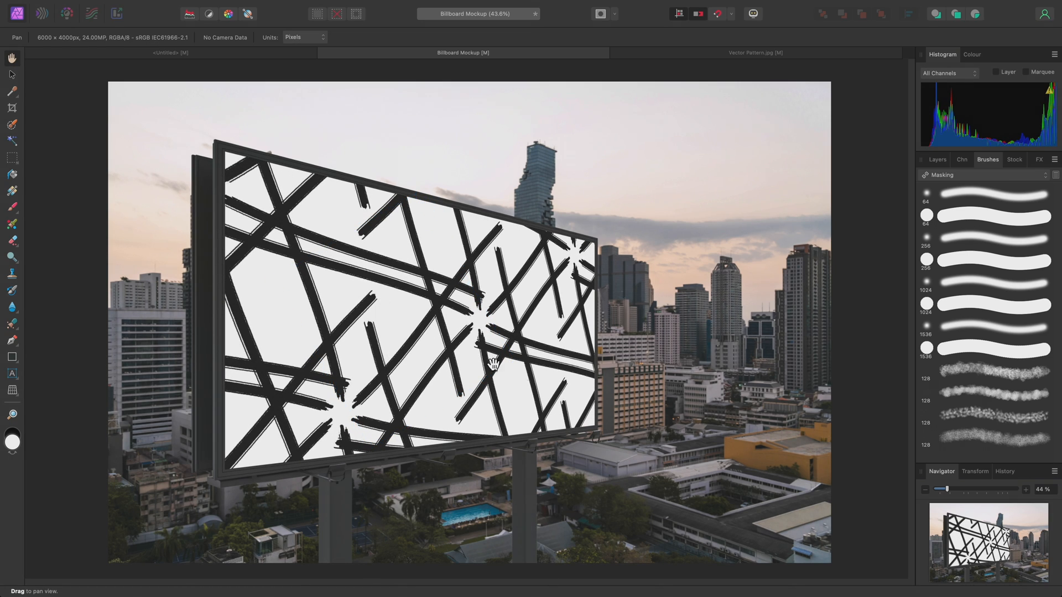
mouse_move(893, 533)
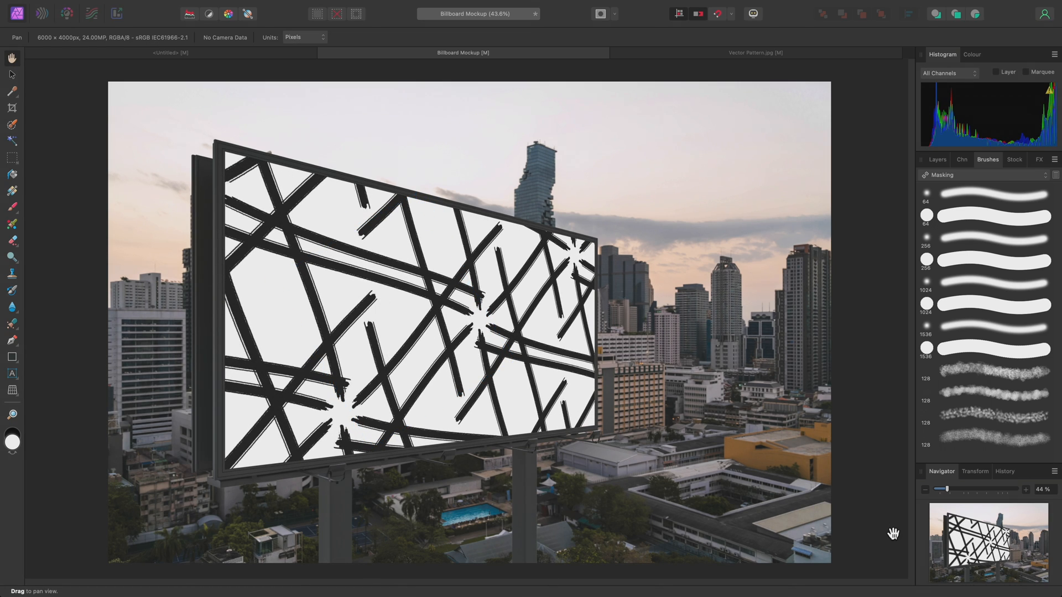